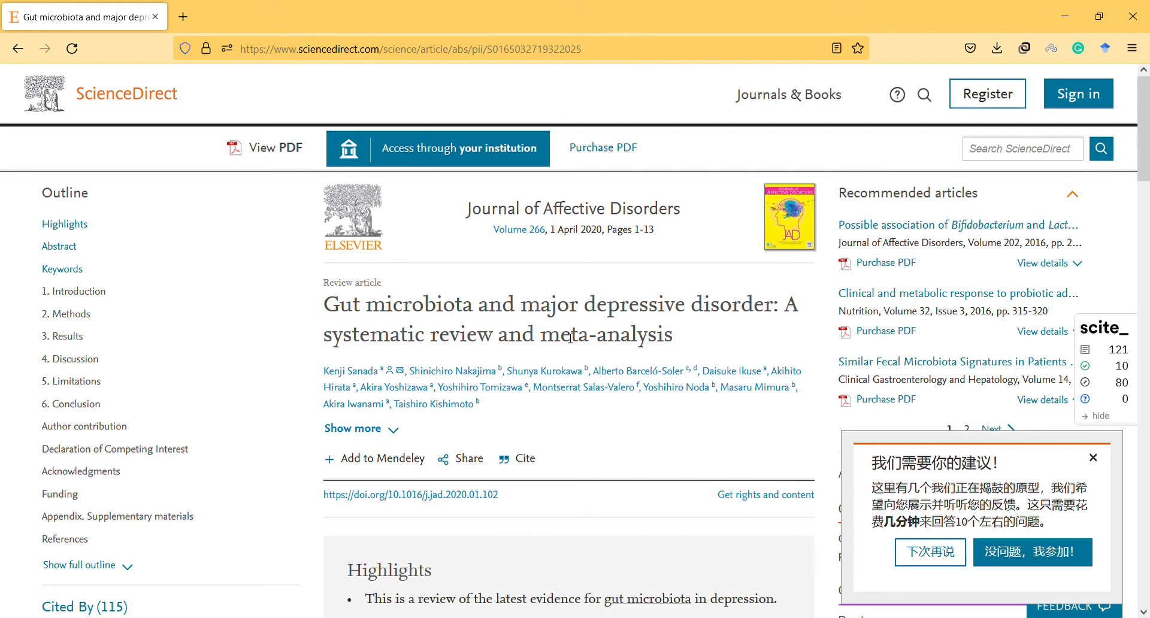
- Reveal the first author's affiliation panel and scroll the Highlights into view
{"action": "scroll", "scroll_direction": "down", "scroll_amount": 3}
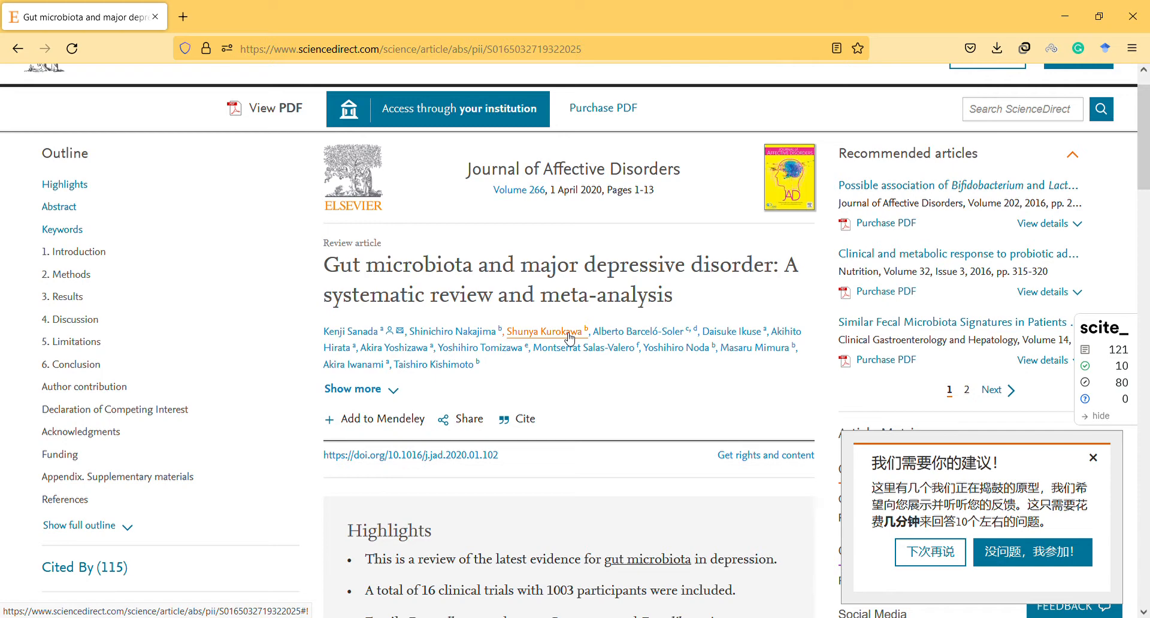
{"action": "scroll", "scroll_direction": "down", "scroll_amount": 3}
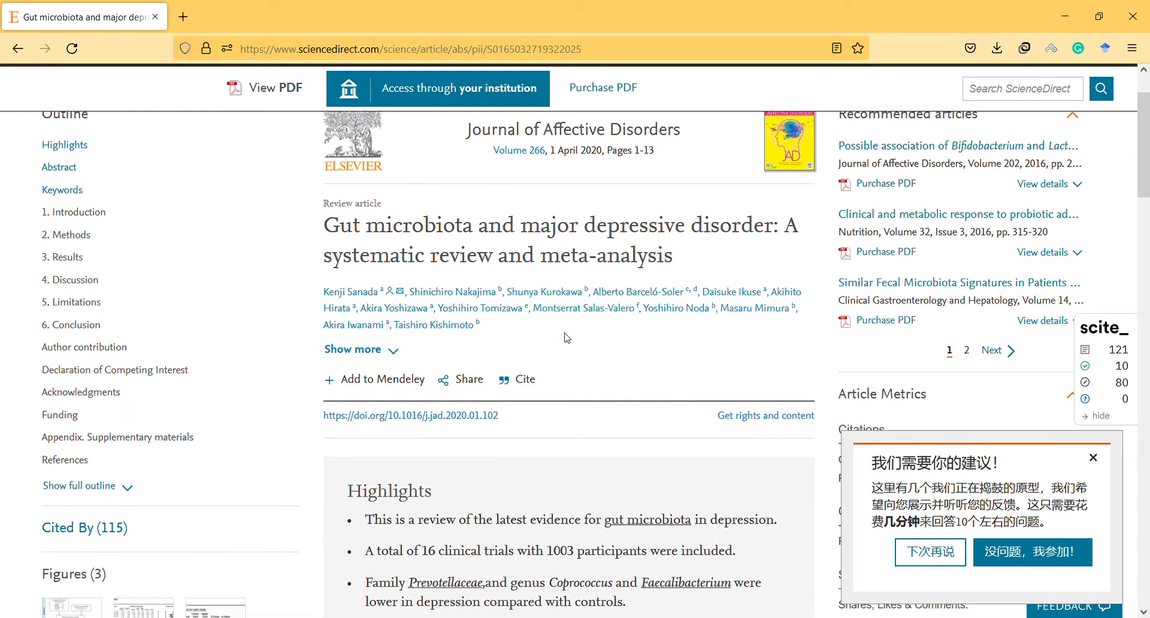
{"action": "scroll", "scroll_direction": "down", "scroll_amount": 3}
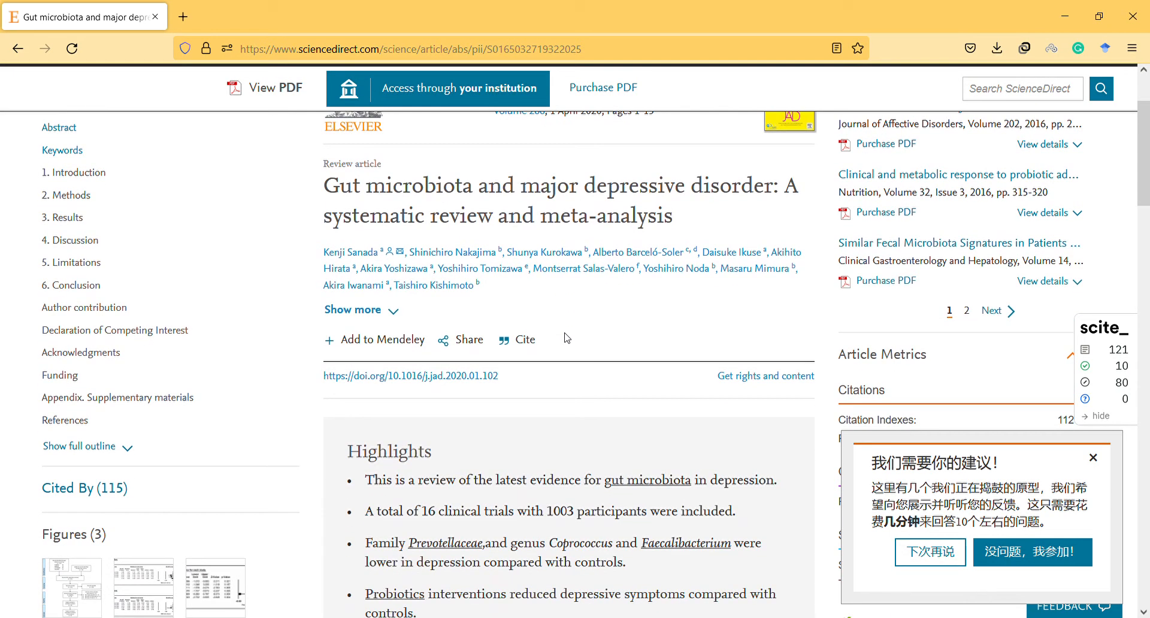
{"action": "mouse_move", "coordinate": [351, 252]}
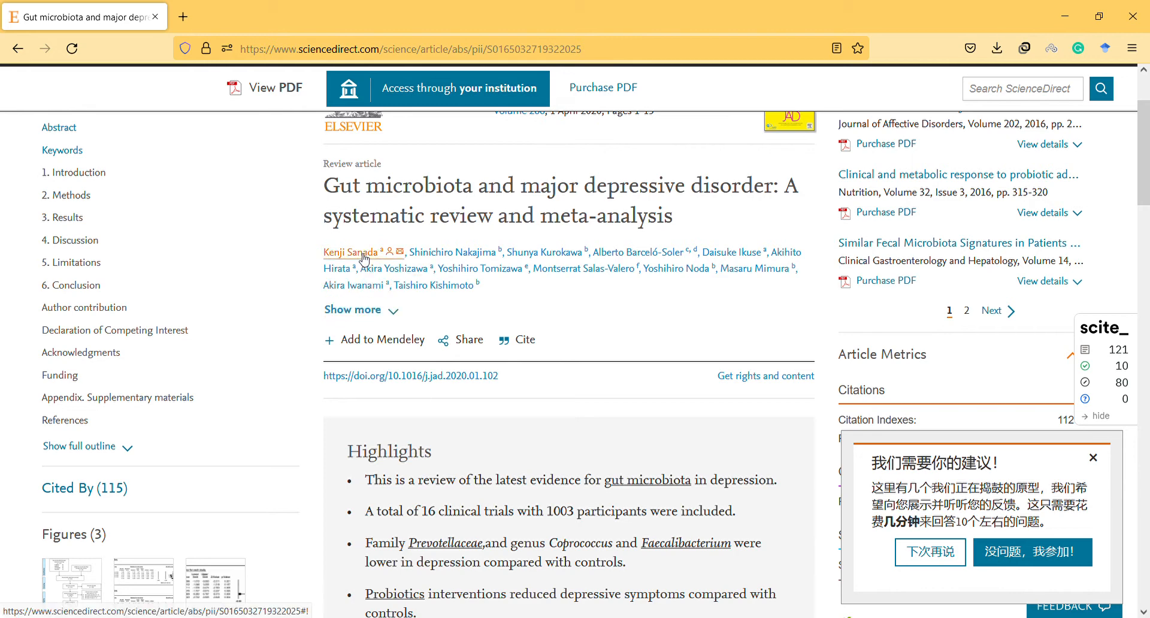
{"action": "left_click", "coordinate": [351, 253]}
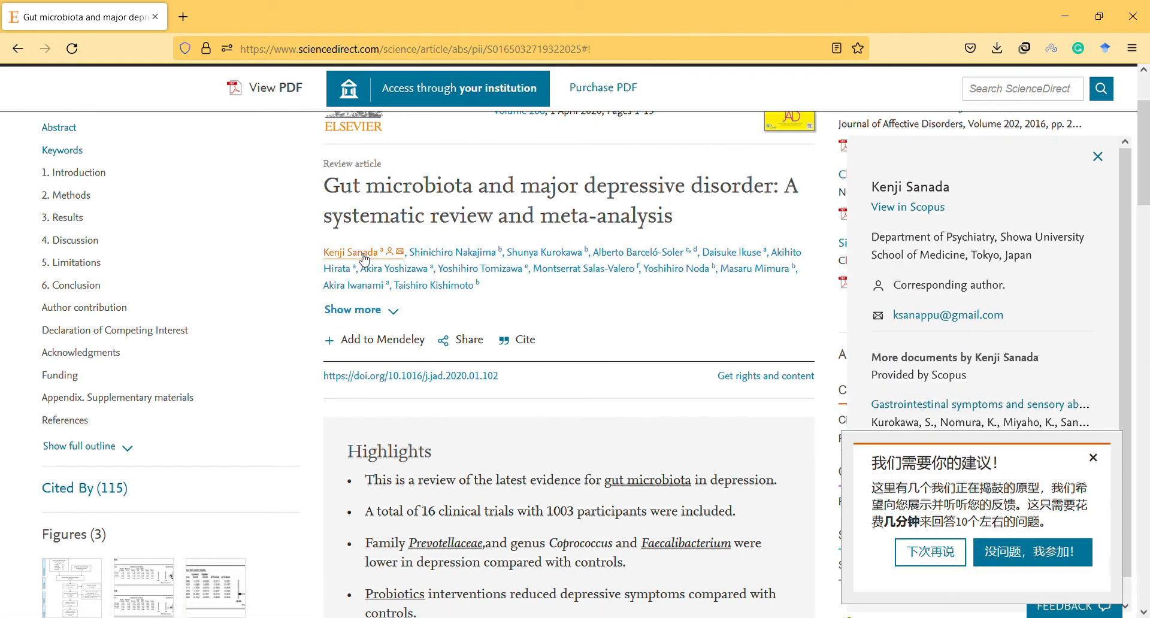
{"action": "scroll", "scroll_direction": "down", "scroll_amount": 3}
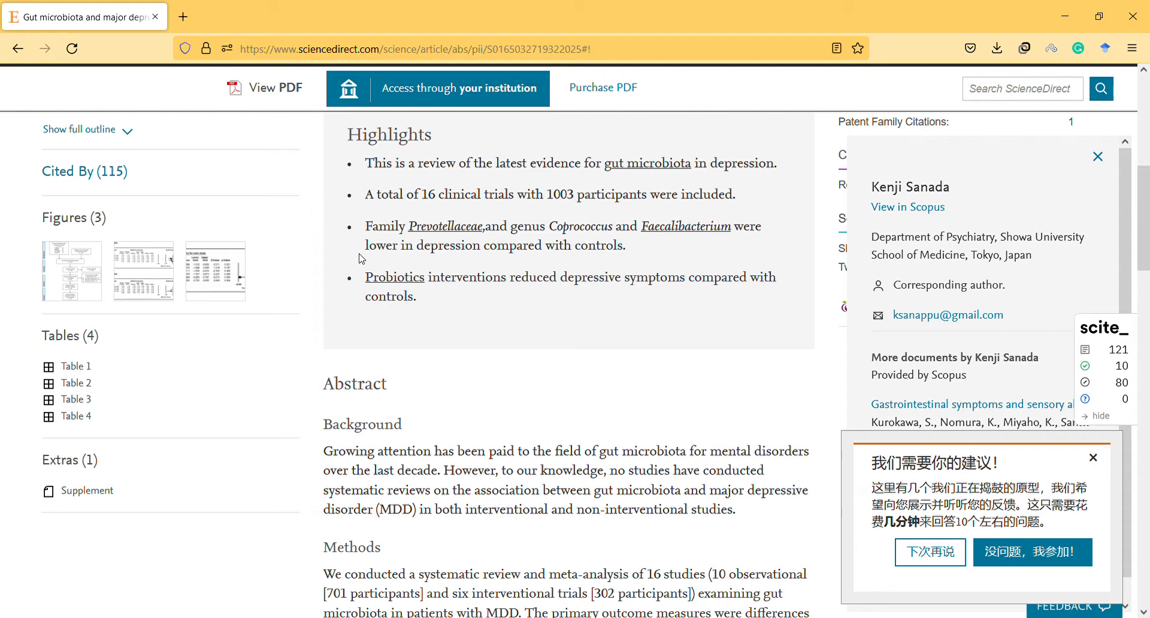
{"action": "mouse_move", "coordinate": [375, 252]}
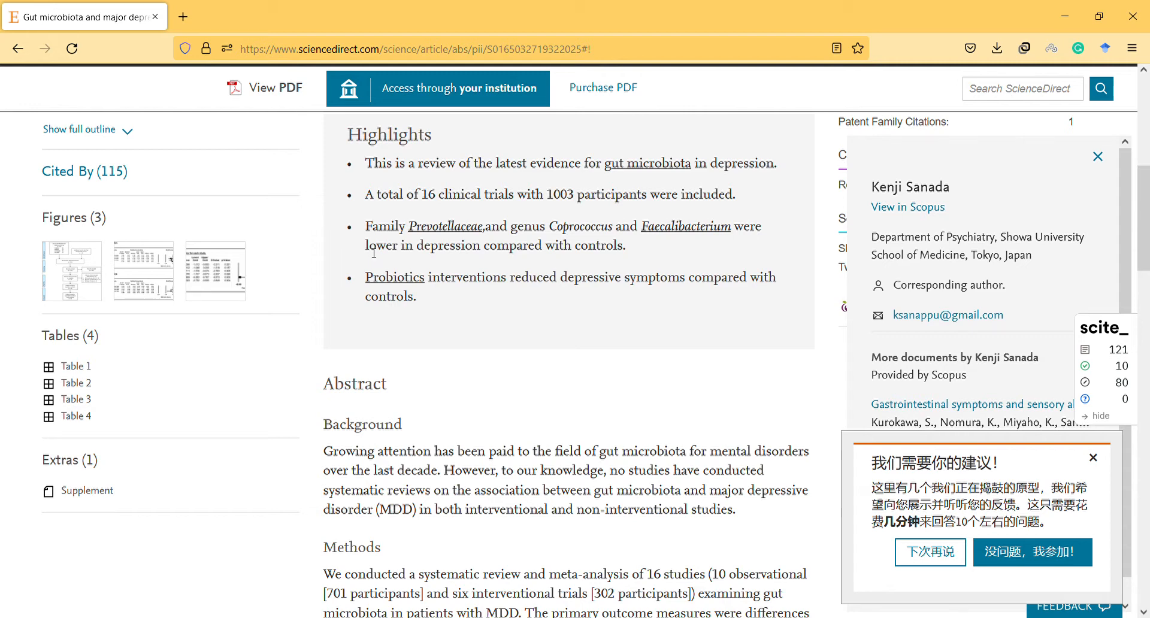
- Dismiss the author panel and mark 'lower' and 'controls' in the Highlights while reading
{"action": "double_click", "coordinate": [379, 244]}
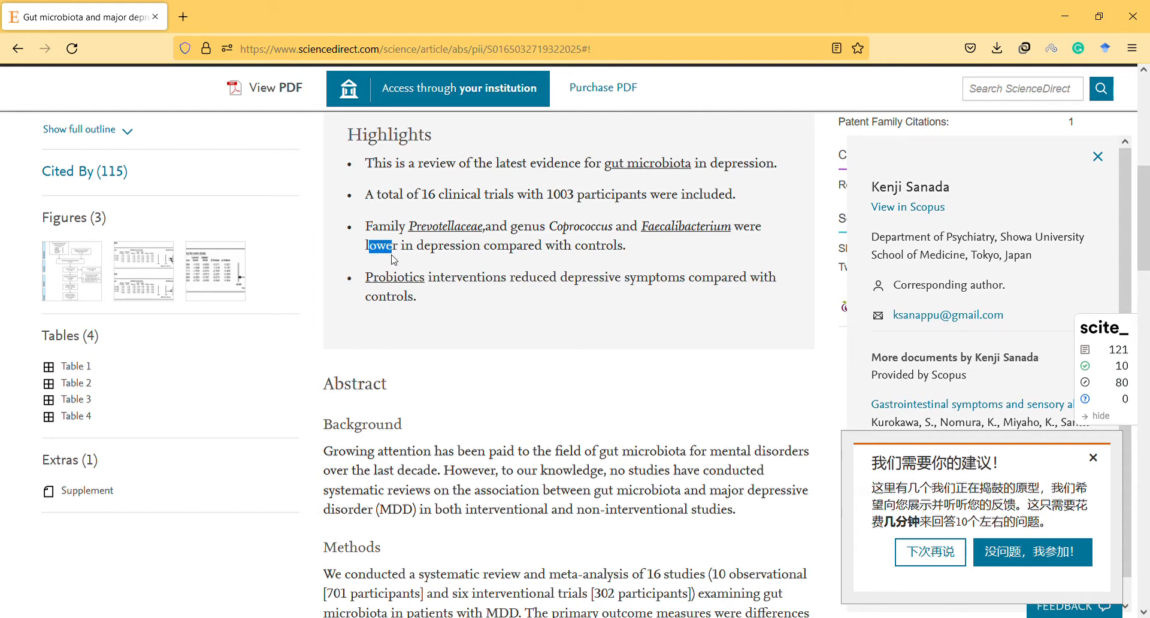
{"action": "left_click", "coordinate": [1098, 155]}
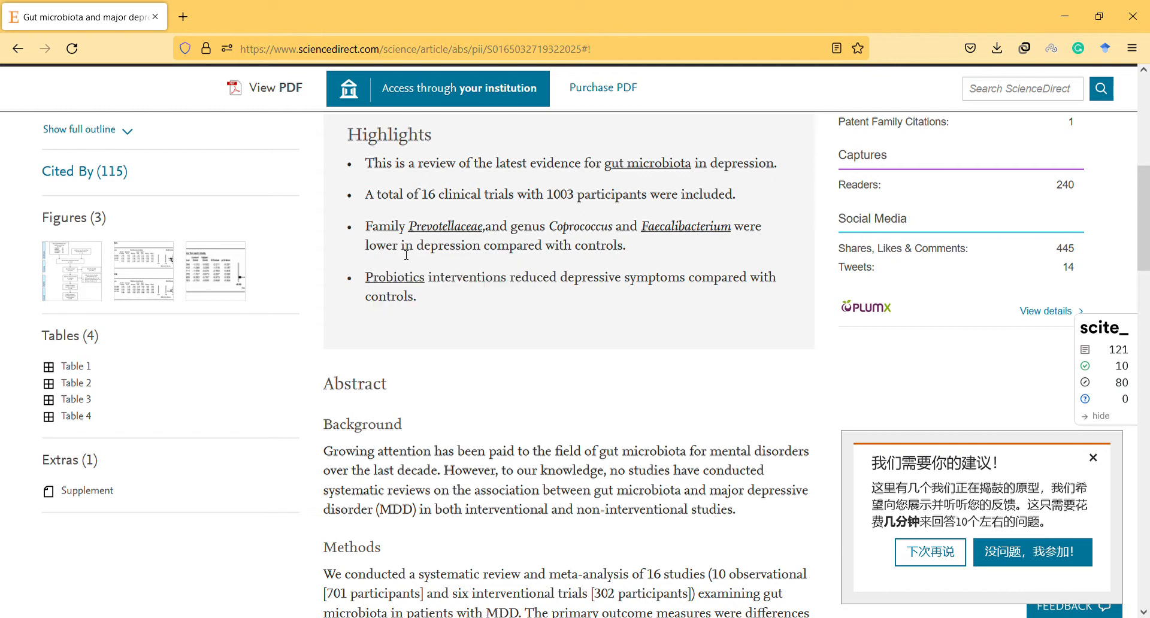
{"action": "double_click", "coordinate": [389, 297]}
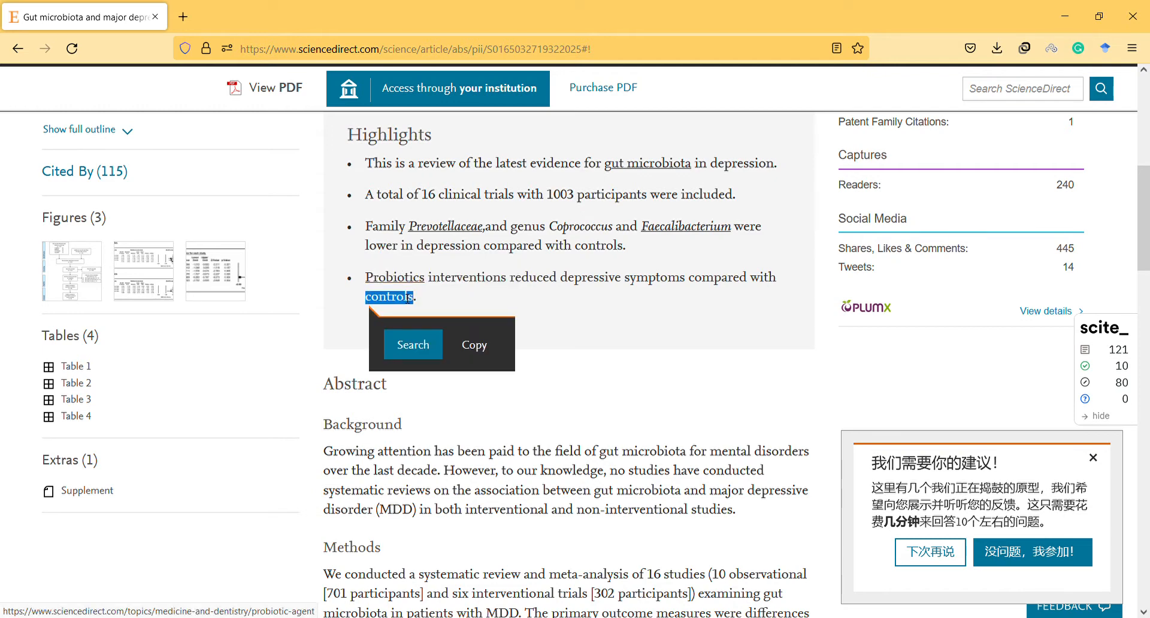
{"action": "left_click_drag", "start_coordinate": [366, 277], "coordinate": [410, 297]}
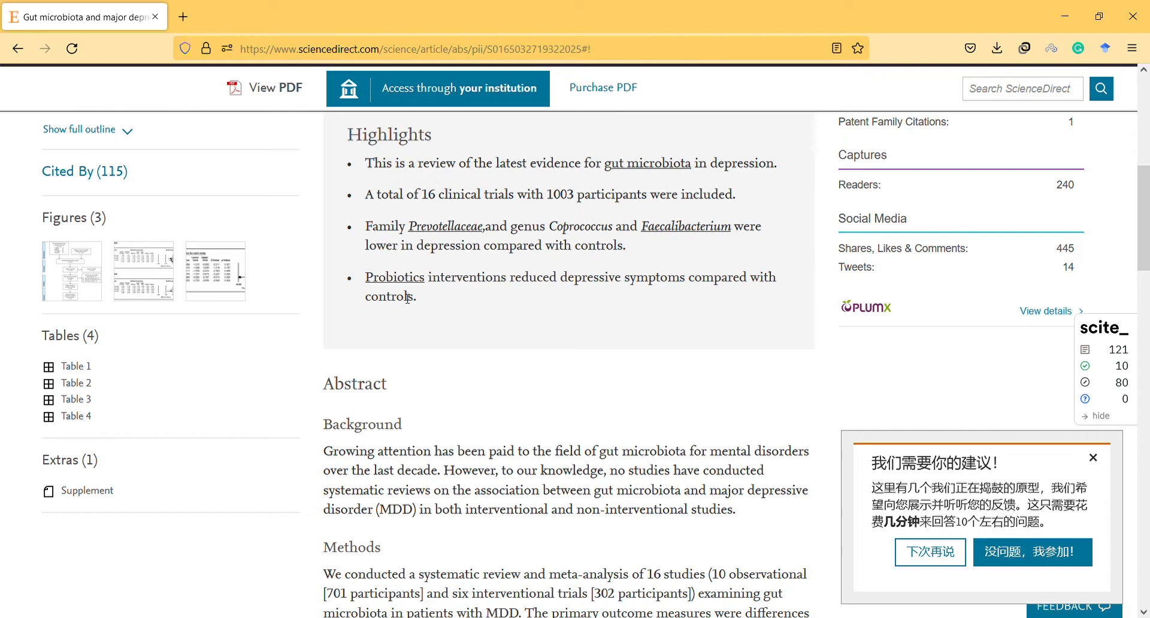
{"action": "double_click", "coordinate": [388, 298]}
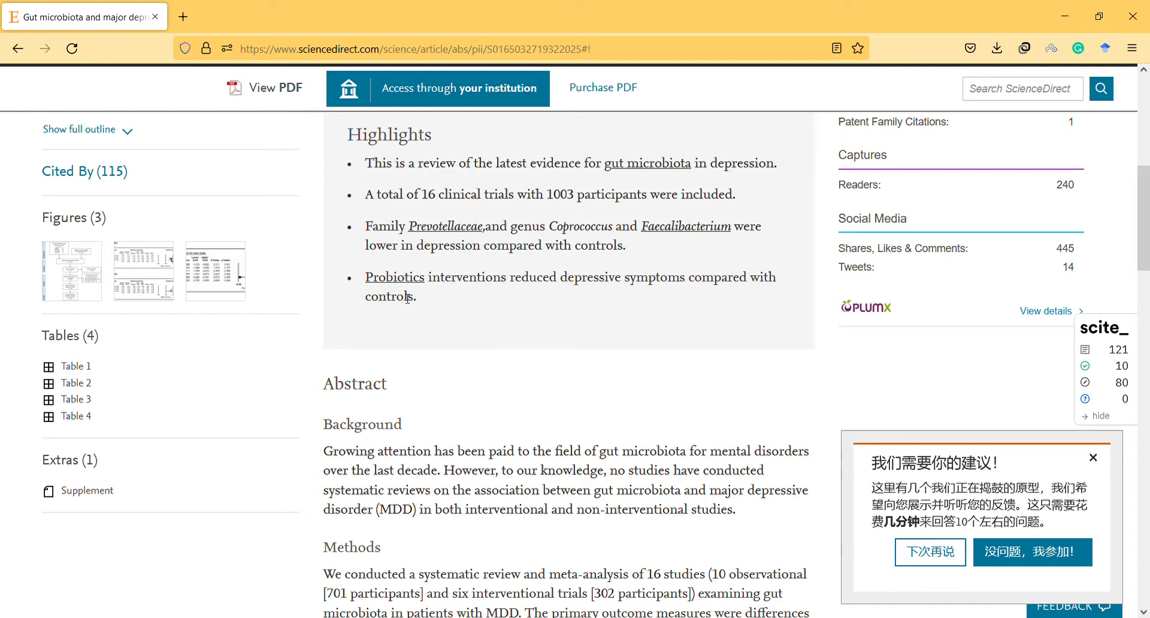
{"action": "mouse_move", "coordinate": [424, 303]}
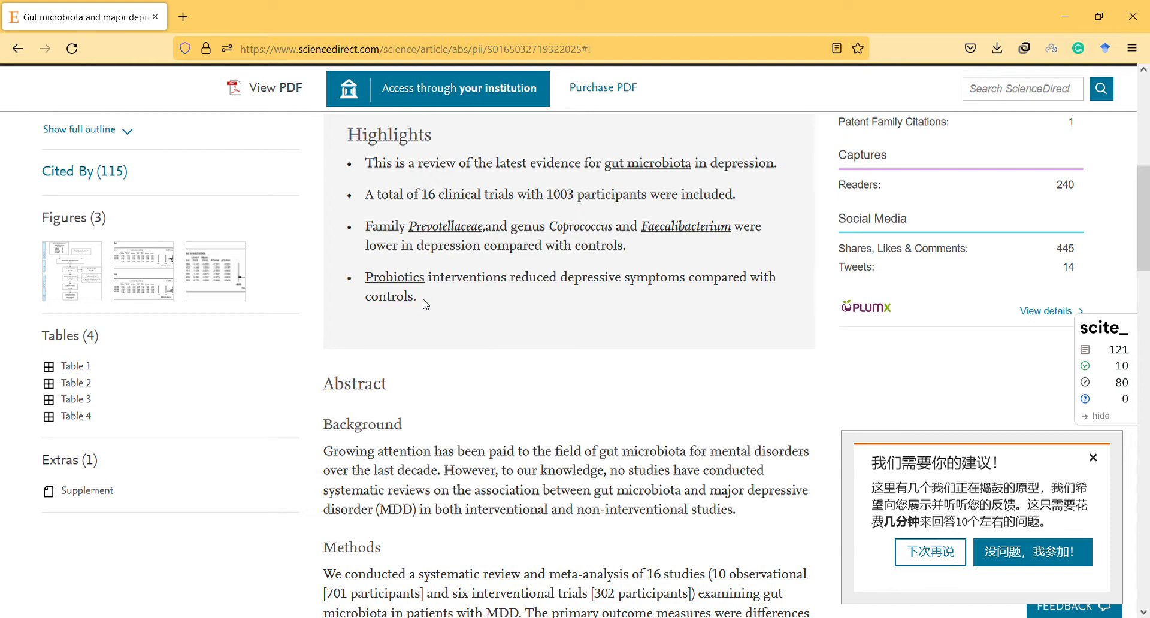
- Mark the end of the probiotics highlight and the Background's opening sentences, reading into Methods
{"action": "scroll", "scroll_direction": "down", "scroll_amount": 3}
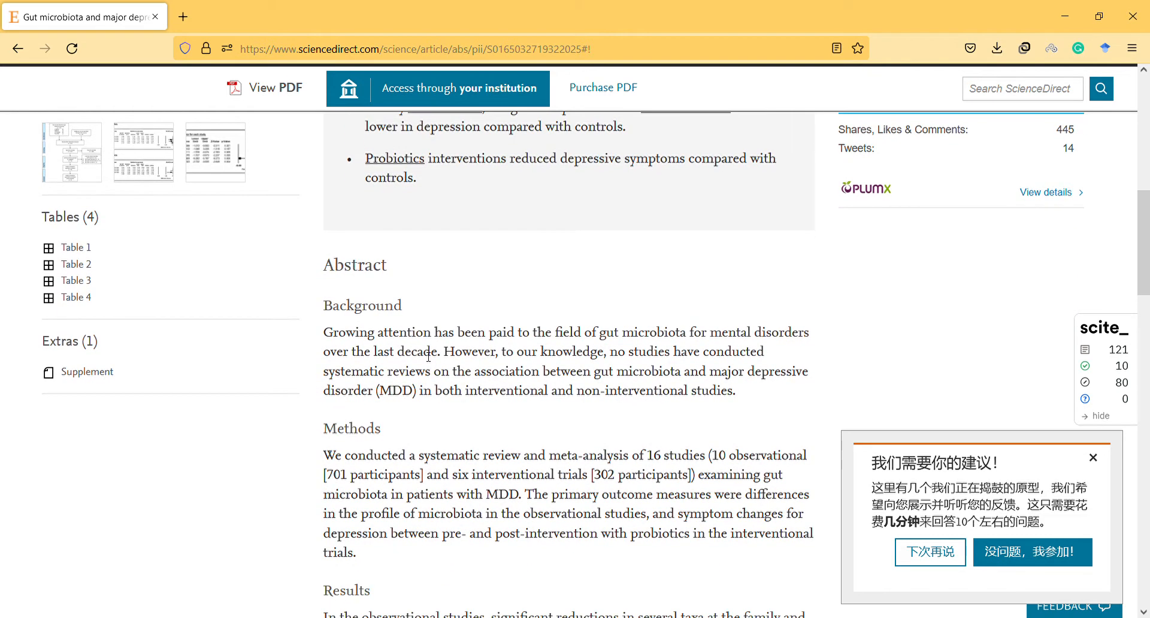
{"action": "scroll", "scroll_direction": "up", "scroll_amount": 3}
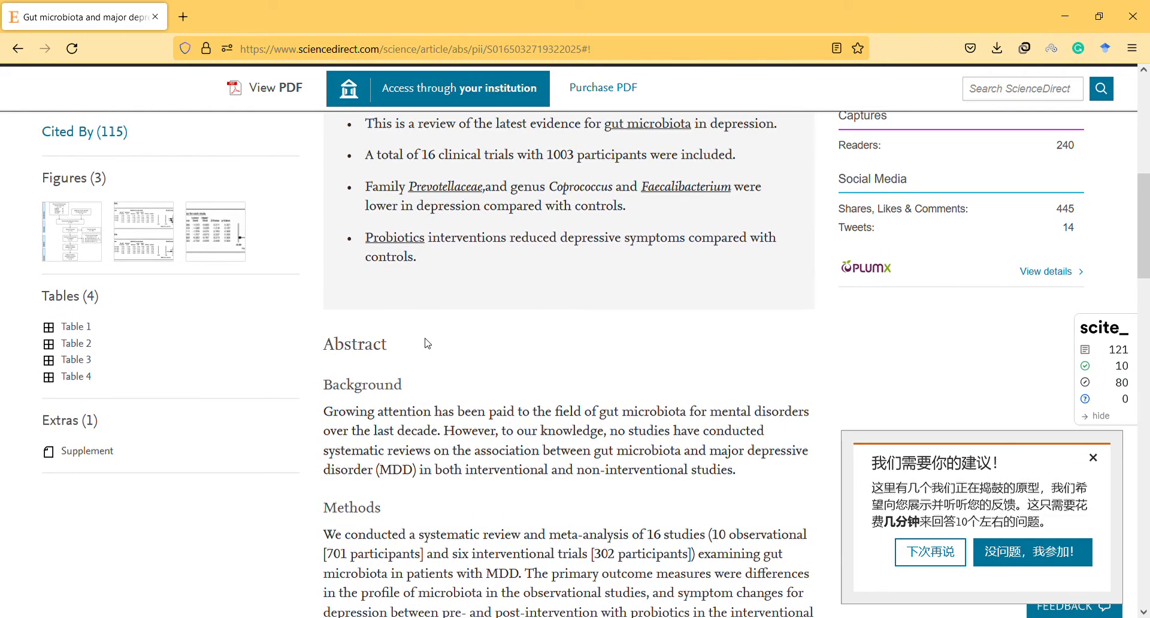
{"action": "left_click_drag", "start_coordinate": [538, 238], "coordinate": [418, 258]}
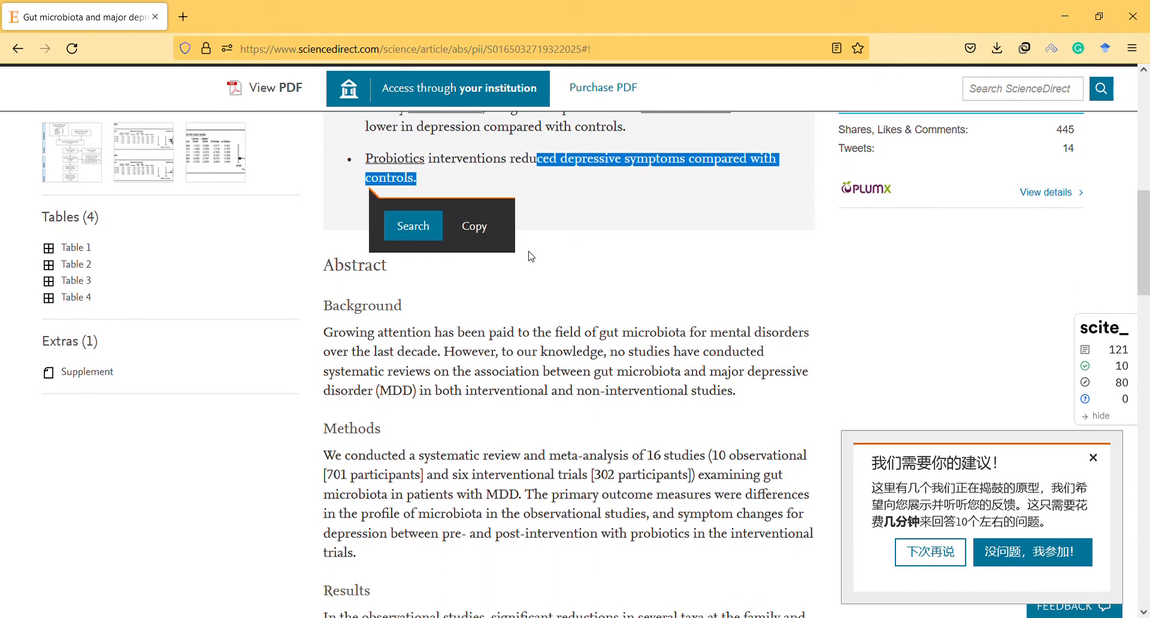
{"action": "left_click_drag", "start_coordinate": [325, 332], "coordinate": [433, 372]}
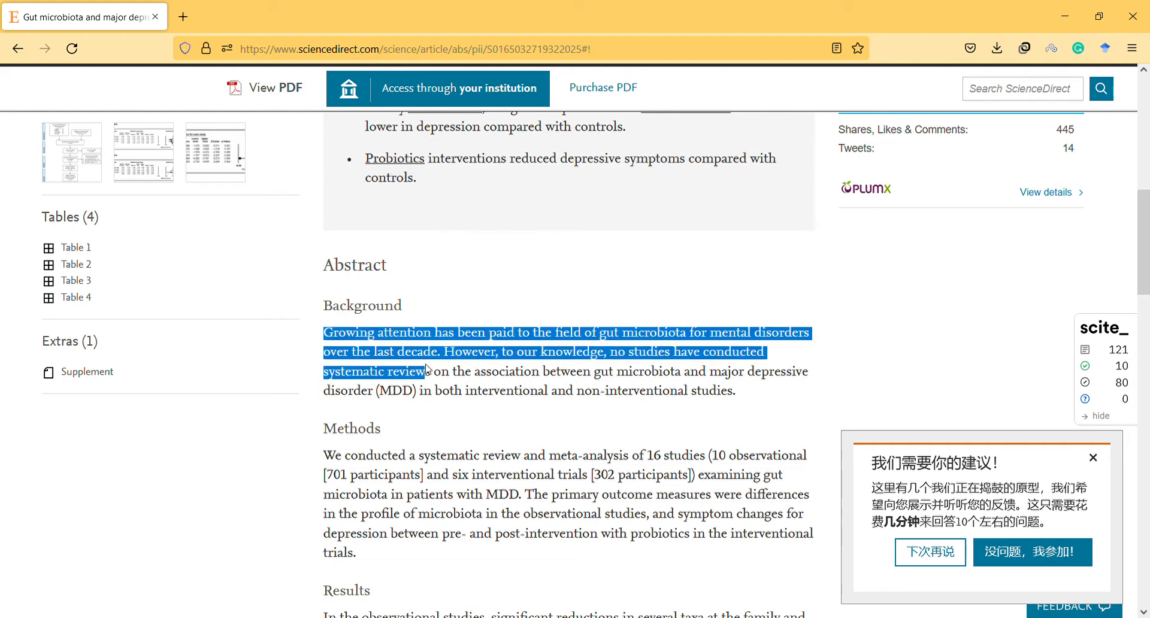
{"action": "scroll", "scroll_direction": "down", "scroll_amount": 3}
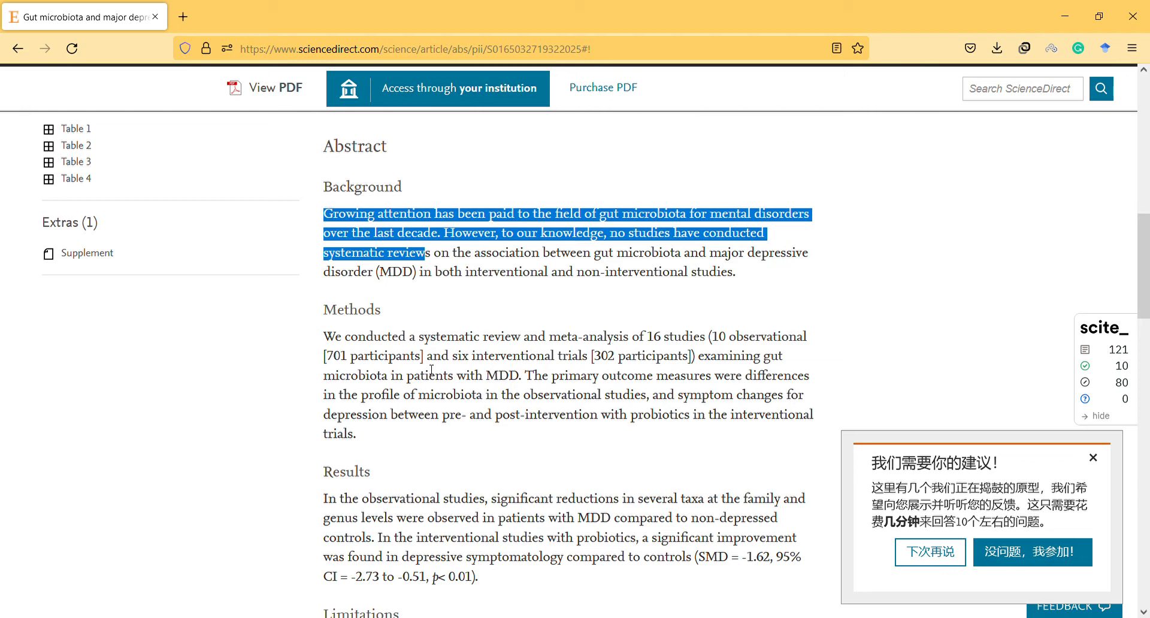
{"action": "scroll", "scroll_direction": "down", "scroll_amount": 3}
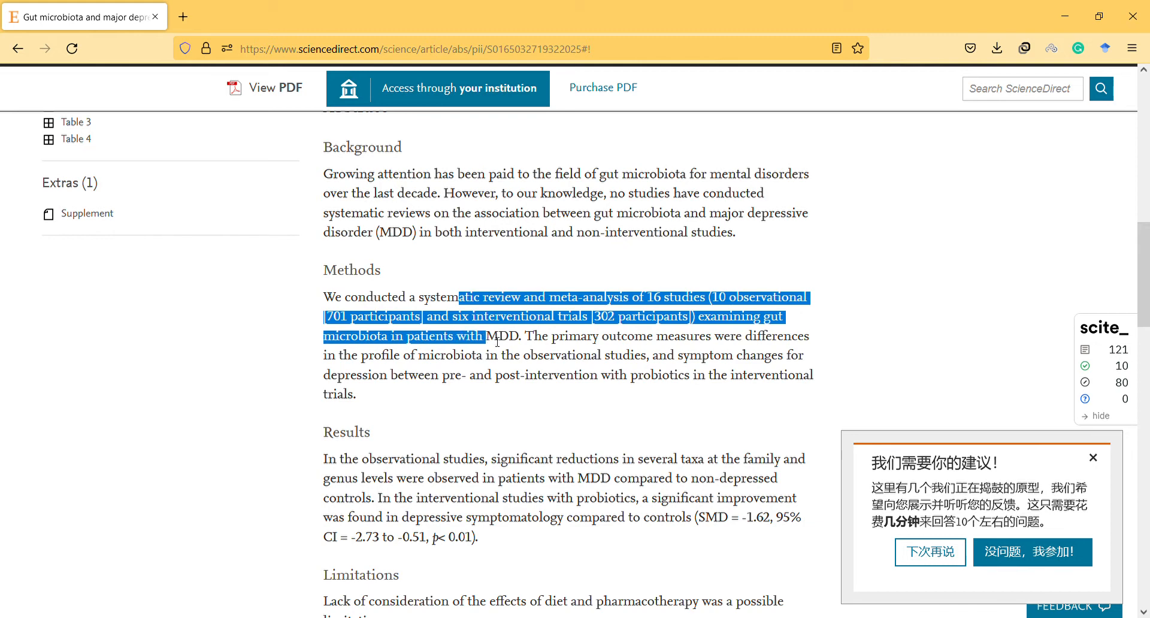
- Mark the primary outcome measures sentence in Methods, then move on to the Results
{"action": "left_click", "coordinate": [496, 336]}
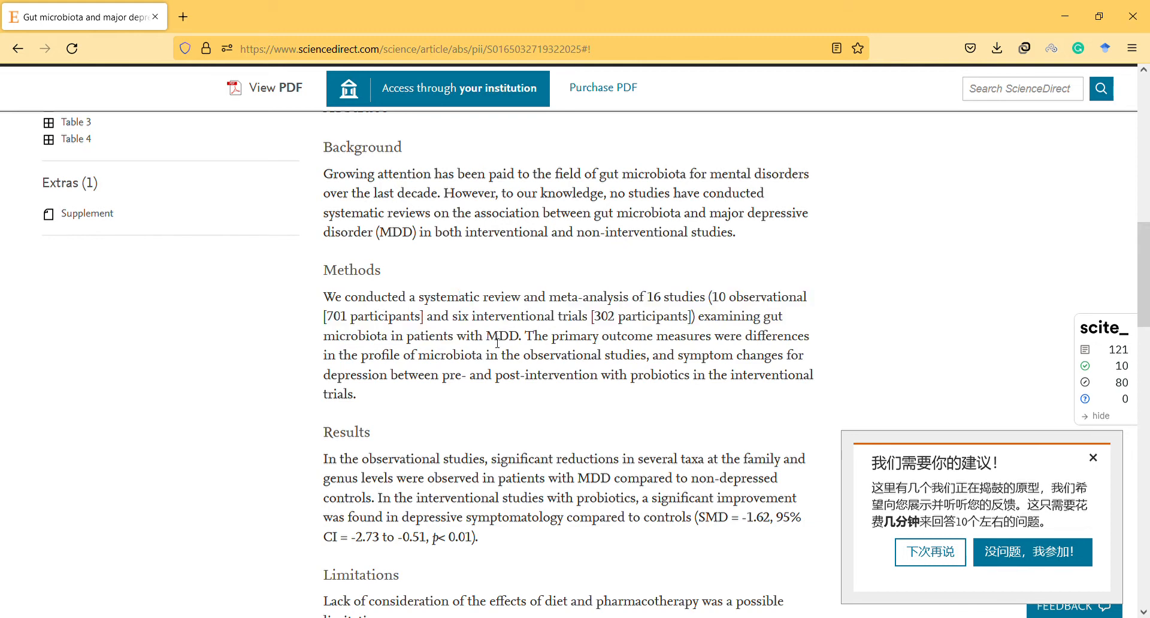
{"action": "left_click_drag", "start_coordinate": [488, 336], "coordinate": [493, 354]}
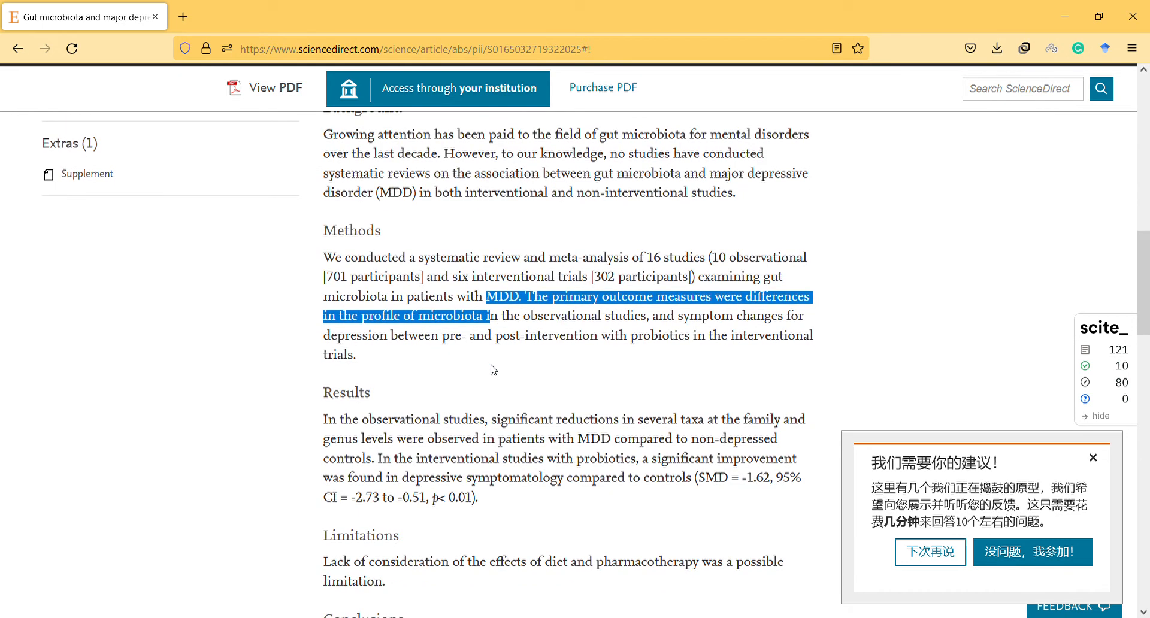
{"action": "scroll", "scroll_direction": "down", "scroll_amount": 3}
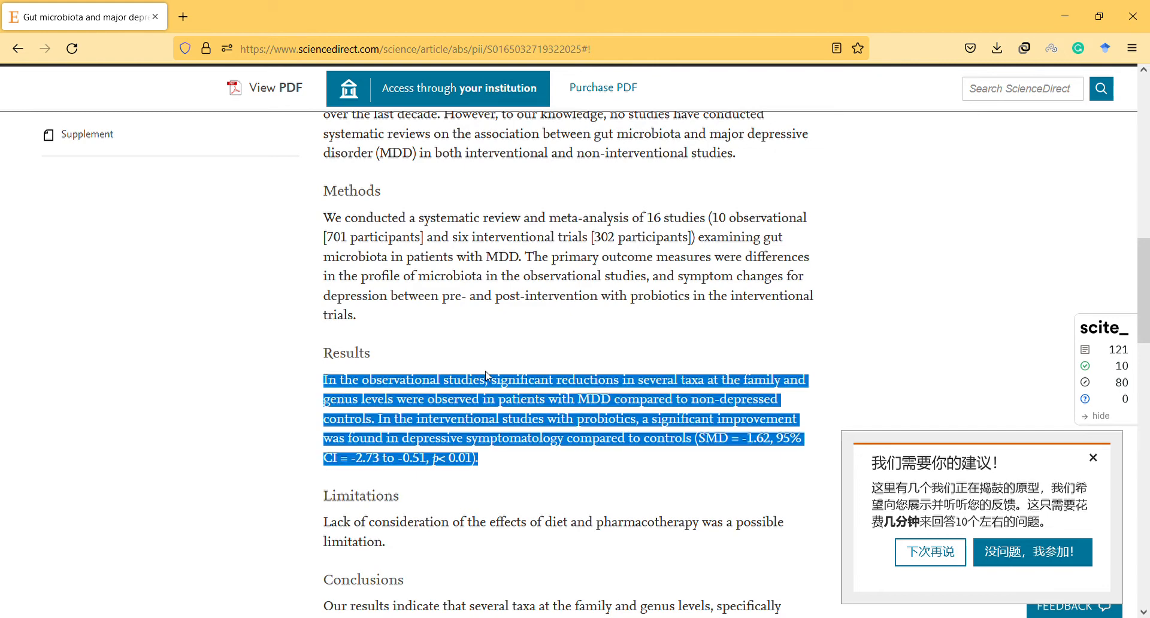
{"action": "left_click", "coordinate": [485, 375]}
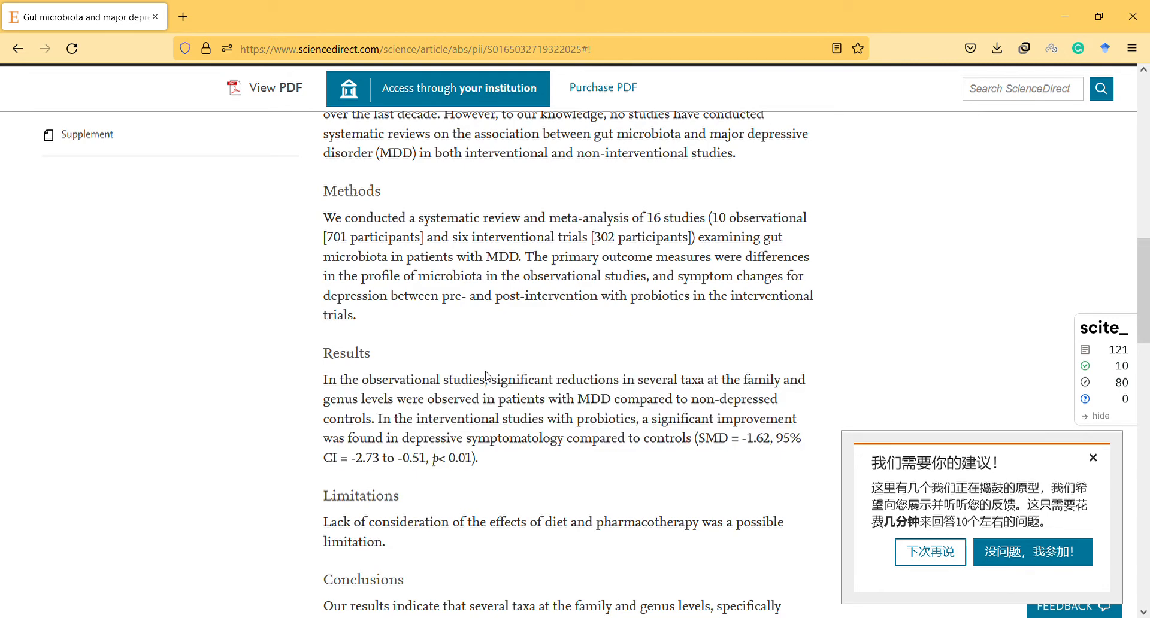
- Mark the observational findings on MDD versus controls in the Results paragraph
{"action": "scroll", "scroll_direction": "down", "scroll_amount": 3}
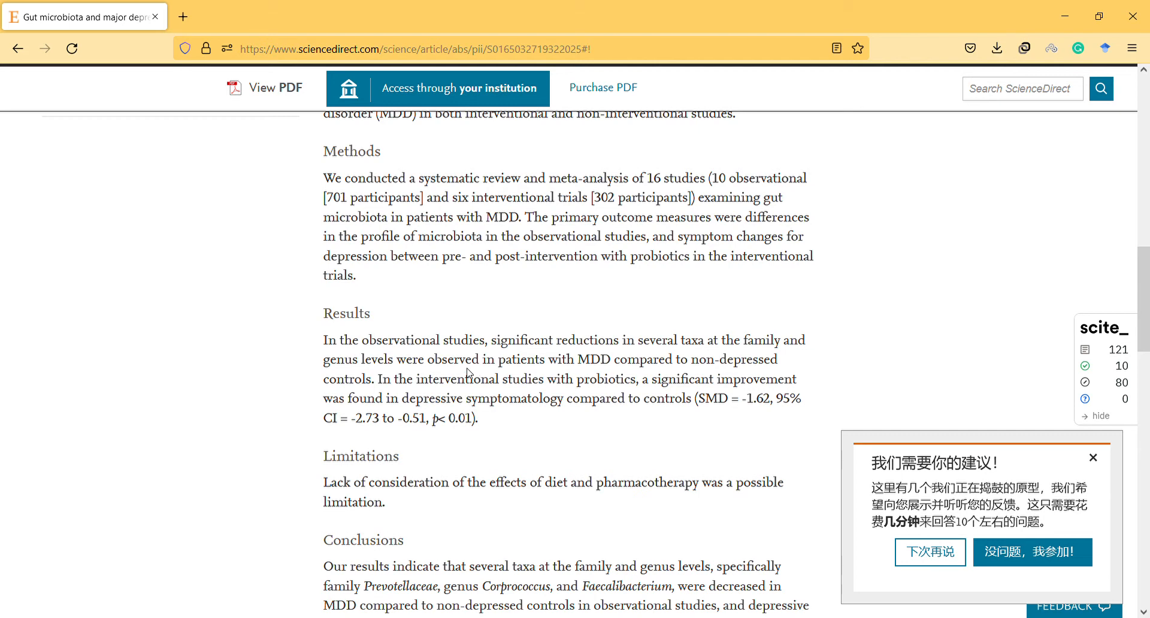
{"action": "left_click_drag", "start_coordinate": [435, 360], "coordinate": [433, 378]}
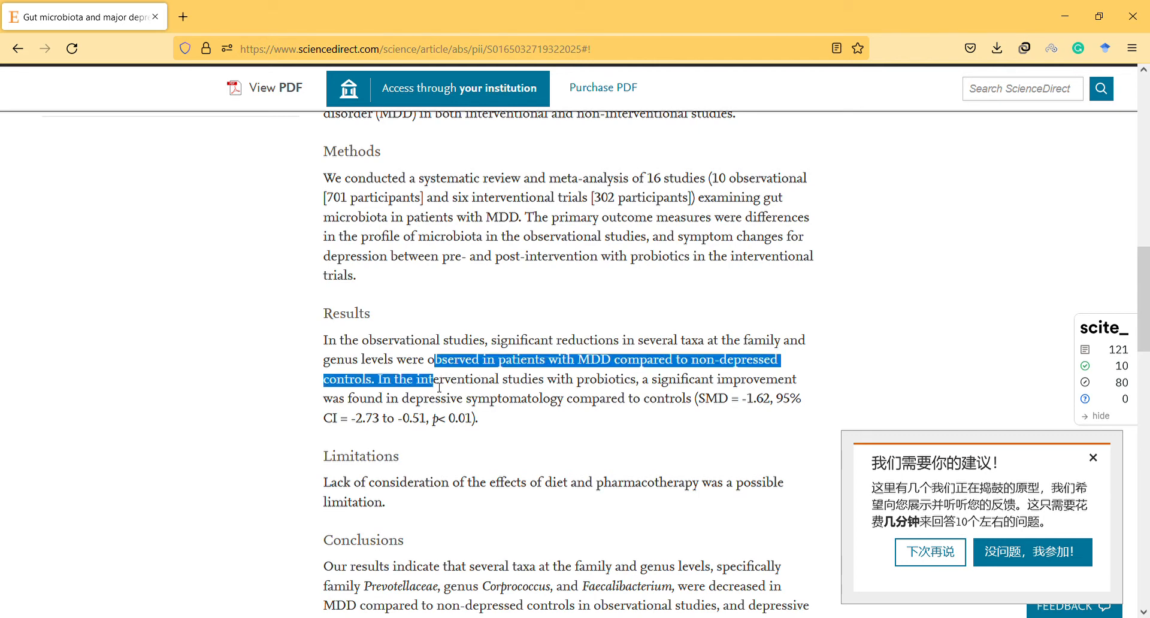
{"action": "scroll", "scroll_direction": "down", "scroll_amount": 3}
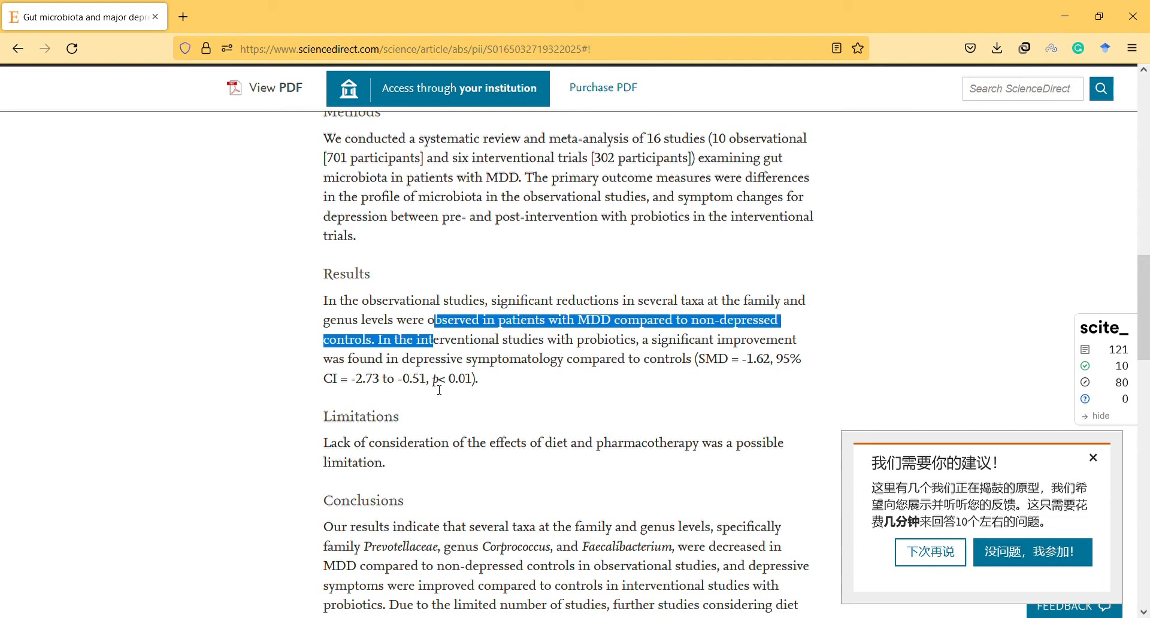
{"action": "mouse_move", "coordinate": [557, 365]}
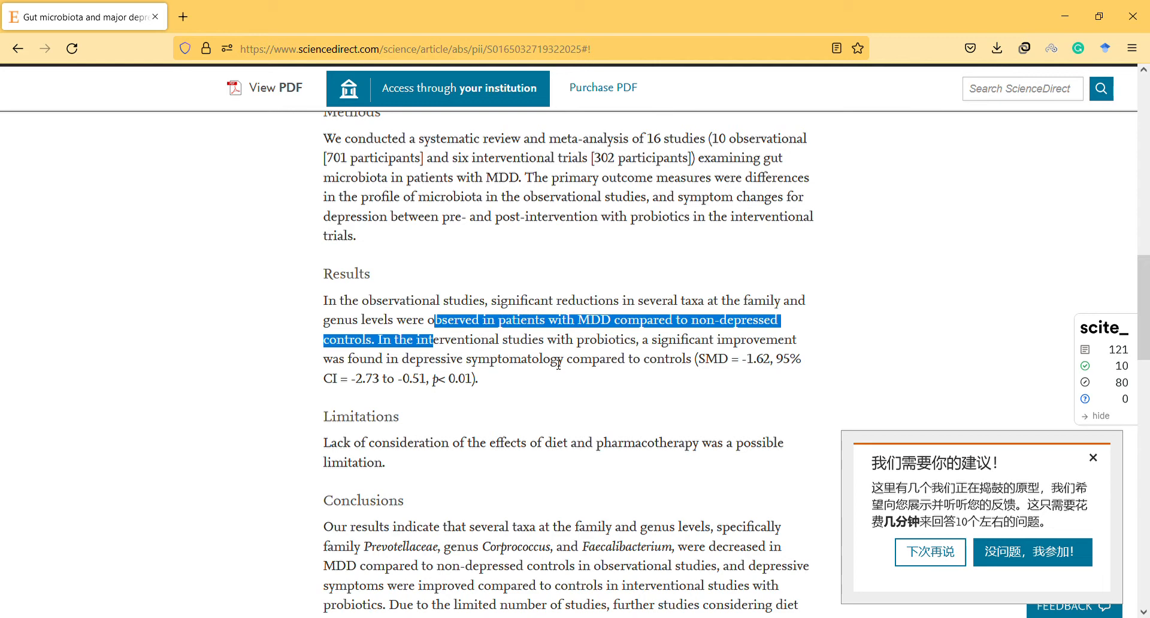
{"action": "mouse_move", "coordinate": [553, 396]}
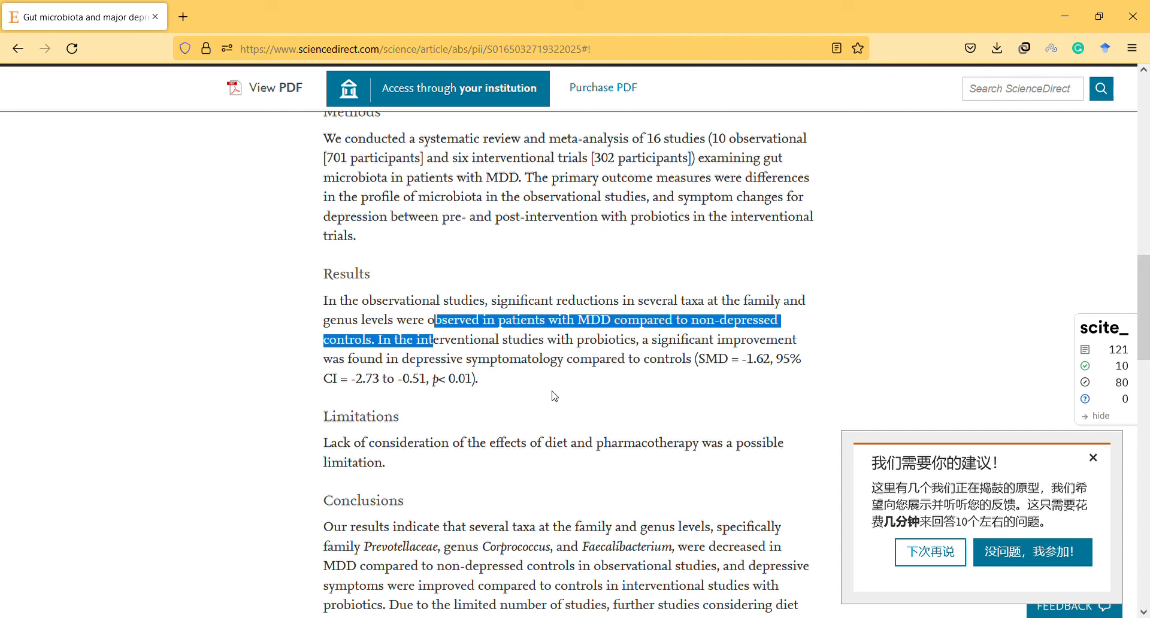
{"action": "mouse_move", "coordinate": [766, 358]}
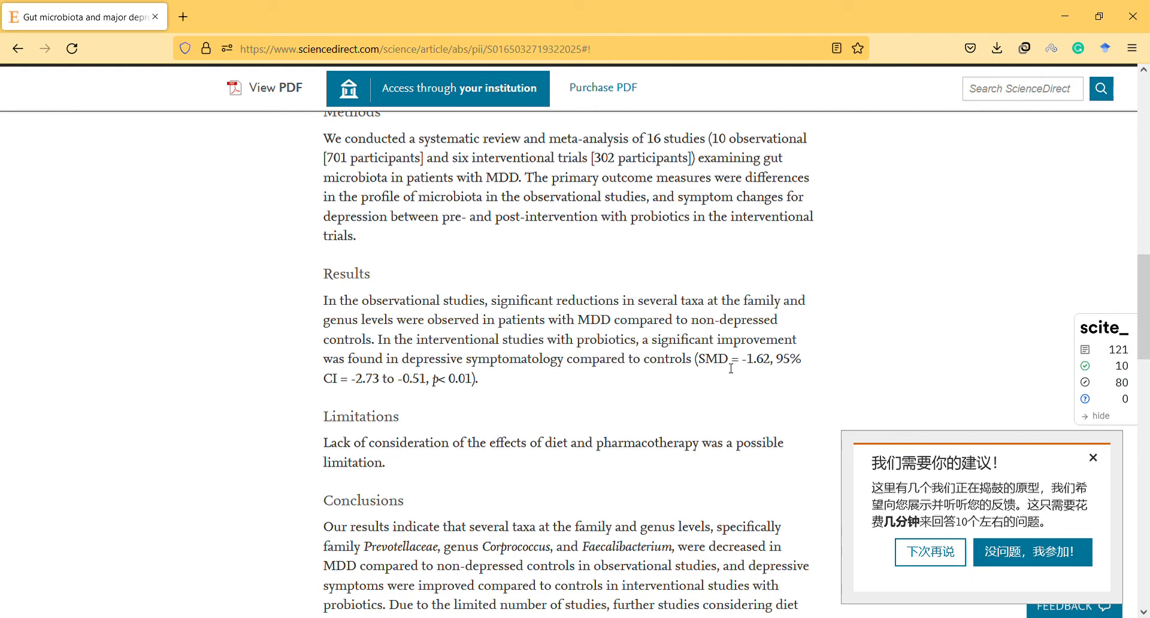
- Select 'SMD' in Results, read the Limitations sentence, and mark the Conclusions' findings sentence
{"action": "double_click", "coordinate": [713, 320]}
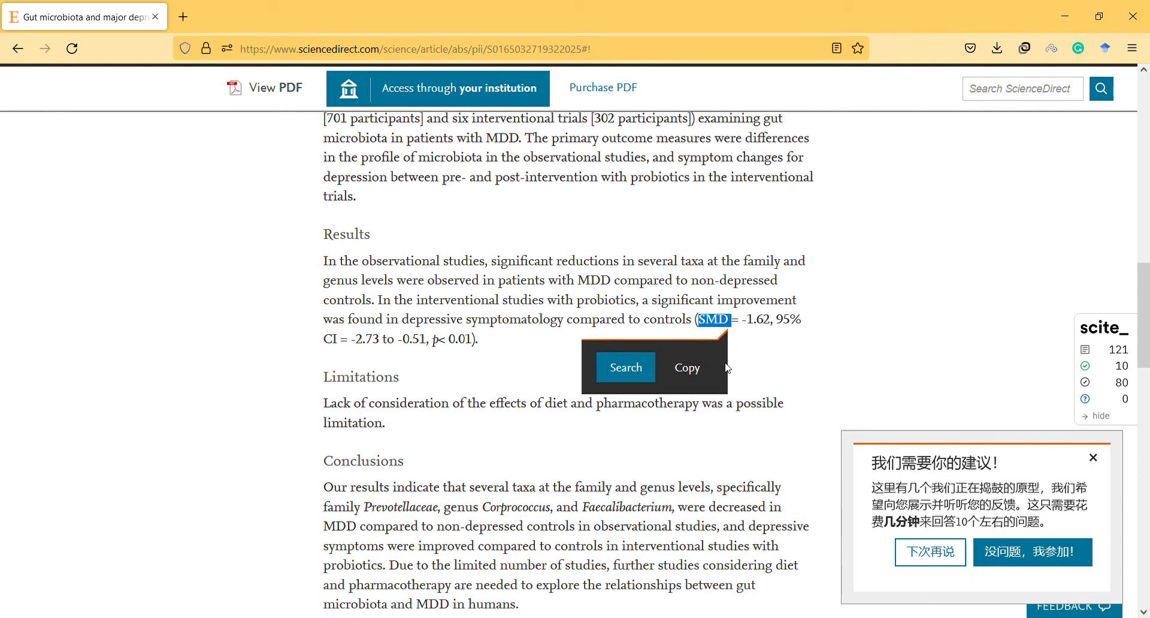
{"action": "scroll", "scroll_direction": "down", "scroll_amount": 3}
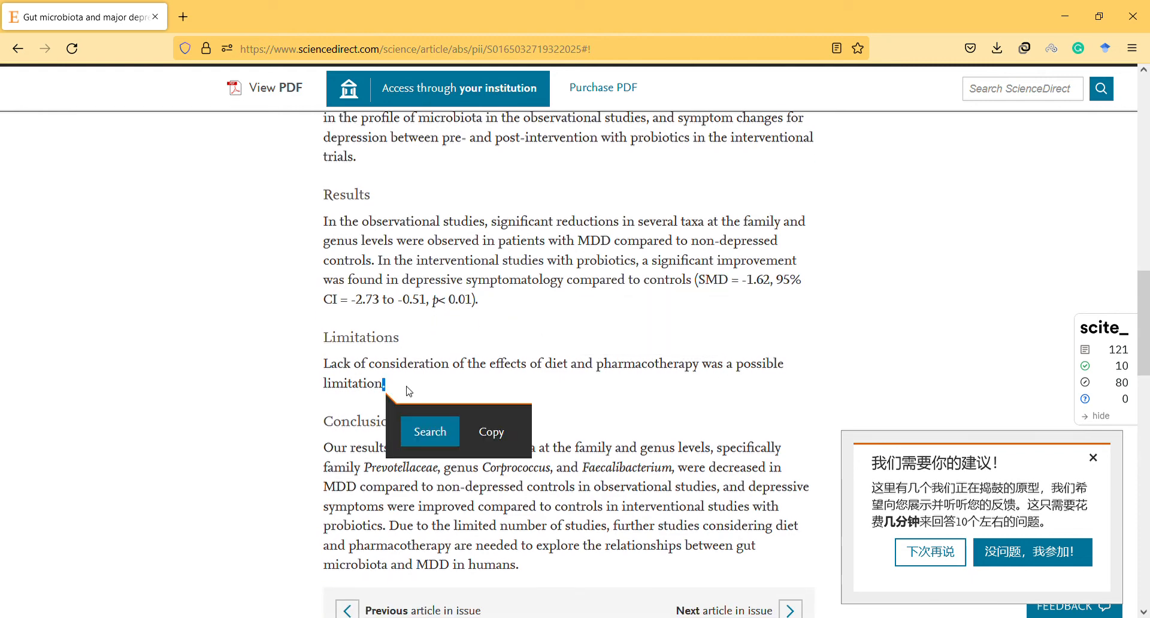
{"action": "left_click", "coordinate": [407, 390]}
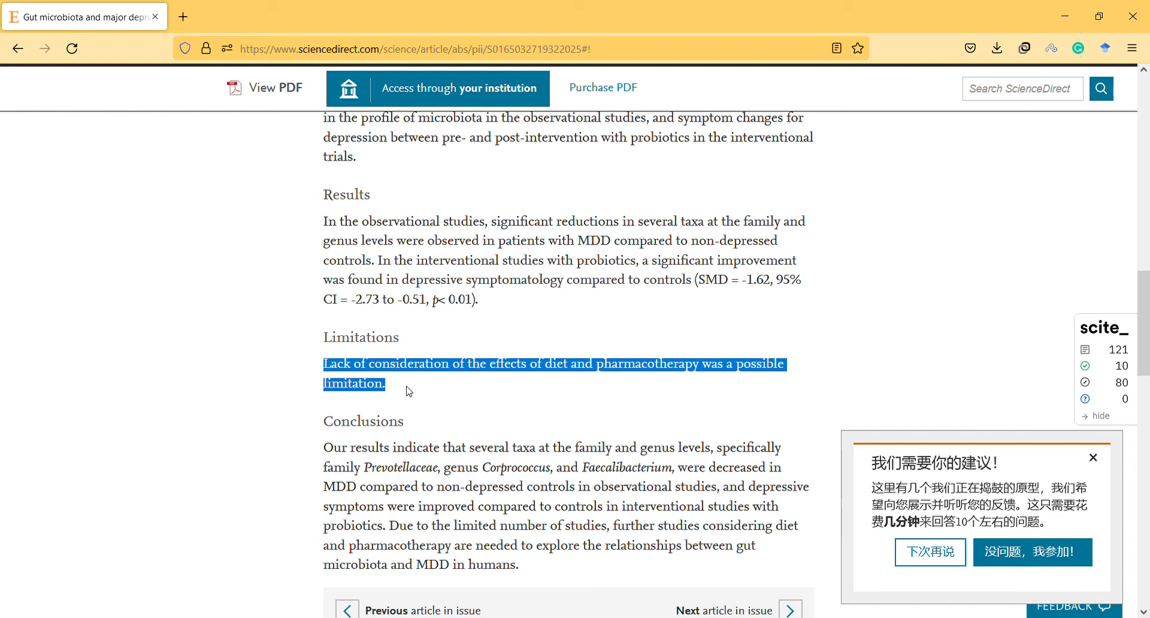
{"action": "mouse_move", "coordinate": [493, 374]}
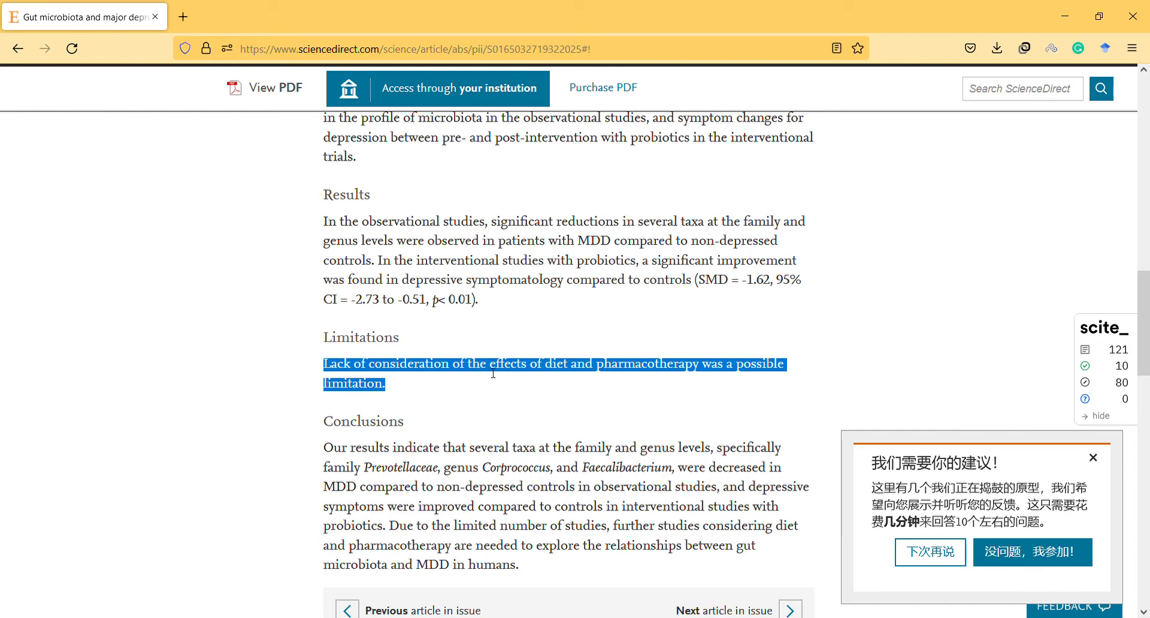
{"action": "mouse_move", "coordinate": [484, 392]}
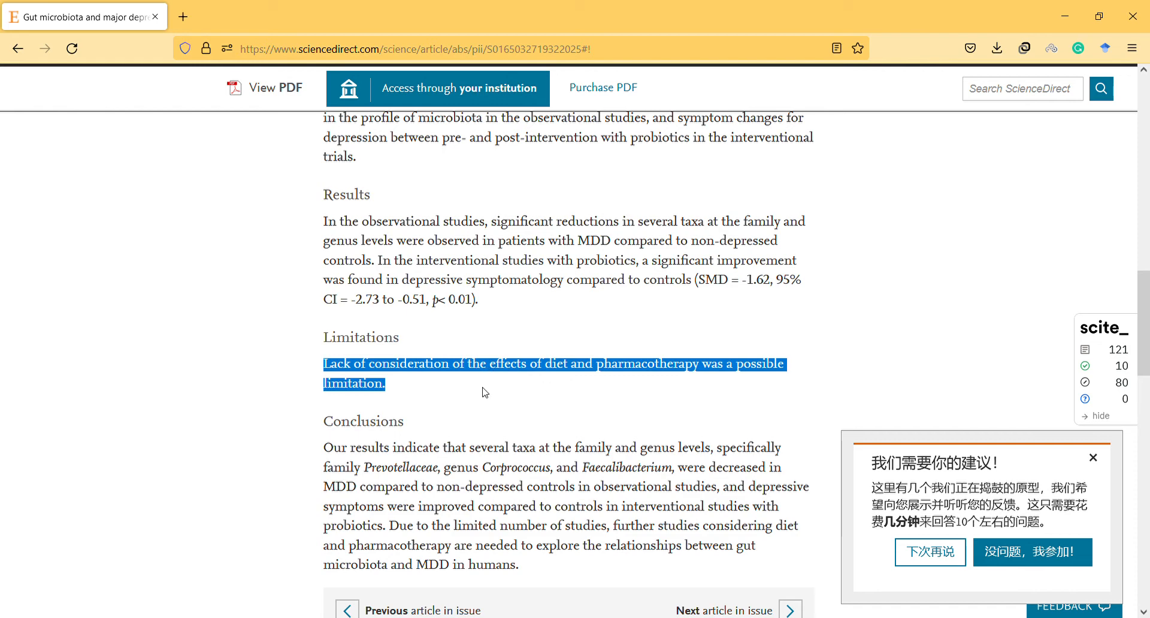
{"action": "mouse_move", "coordinate": [717, 340]}
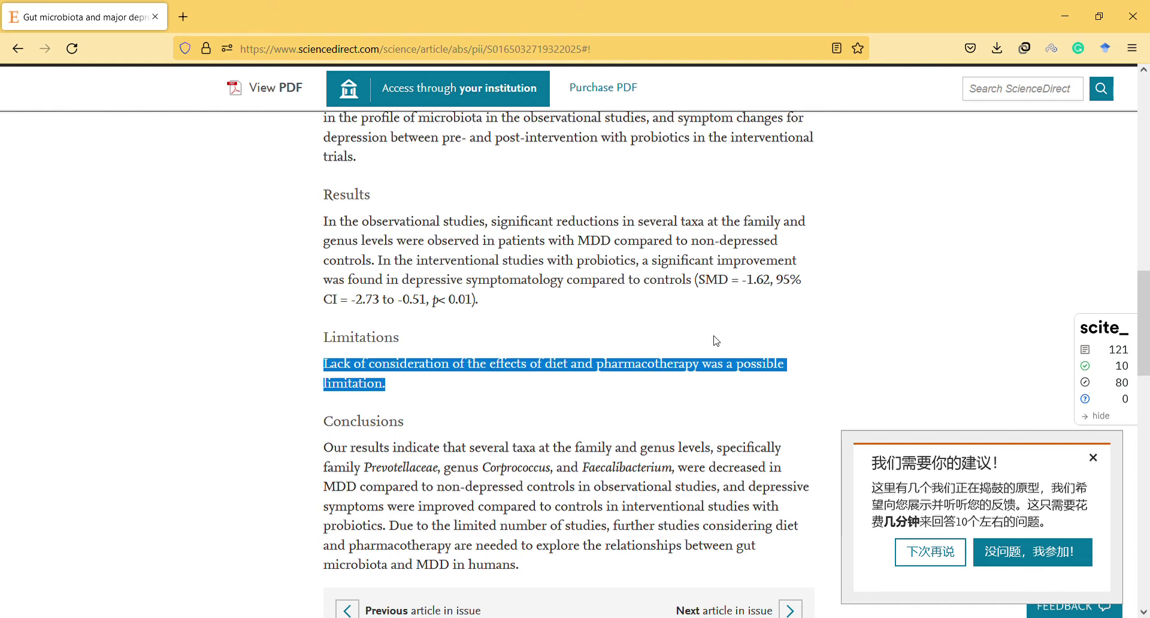
{"action": "mouse_move", "coordinate": [678, 446]}
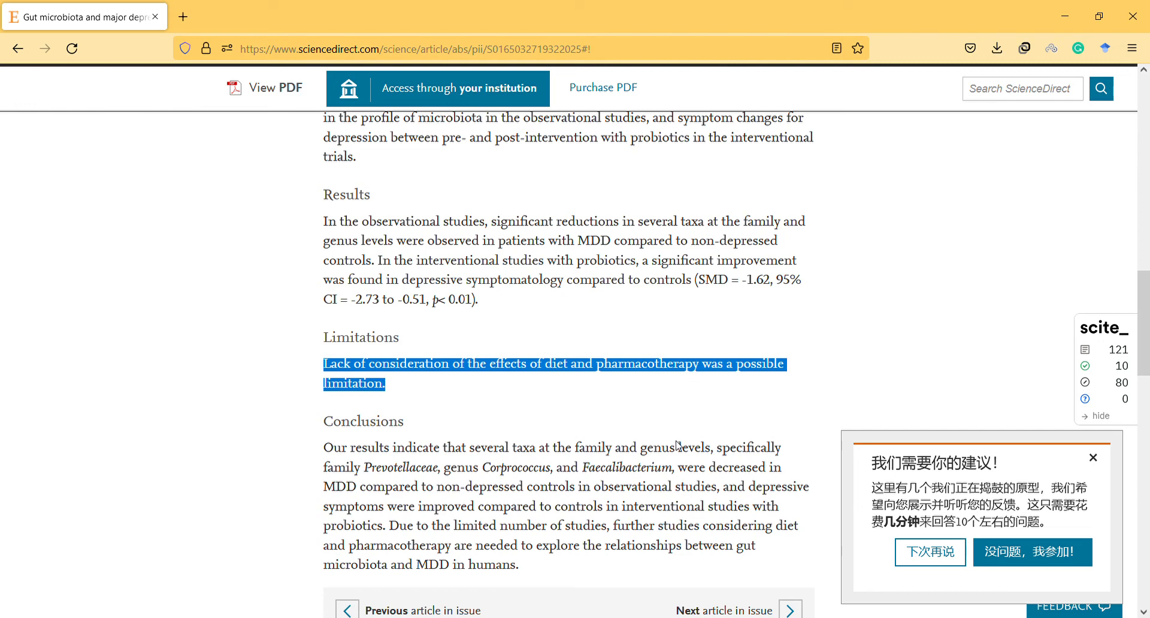
{"action": "left_click", "coordinate": [675, 446]}
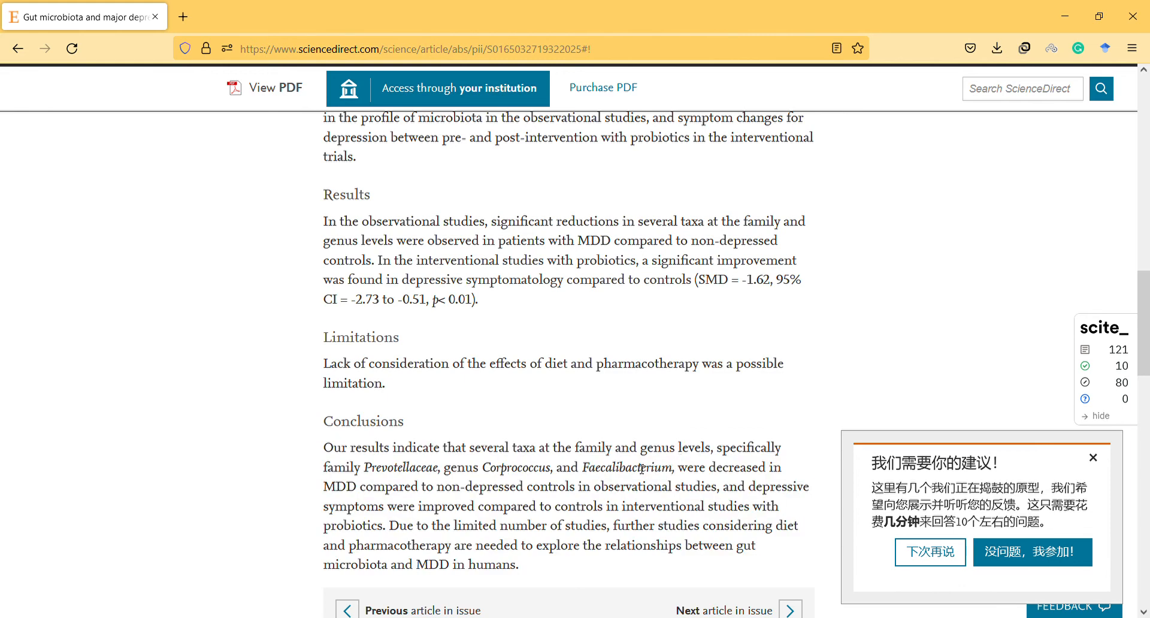
{"action": "left_click_drag", "start_coordinate": [637, 469], "coordinate": [645, 487]}
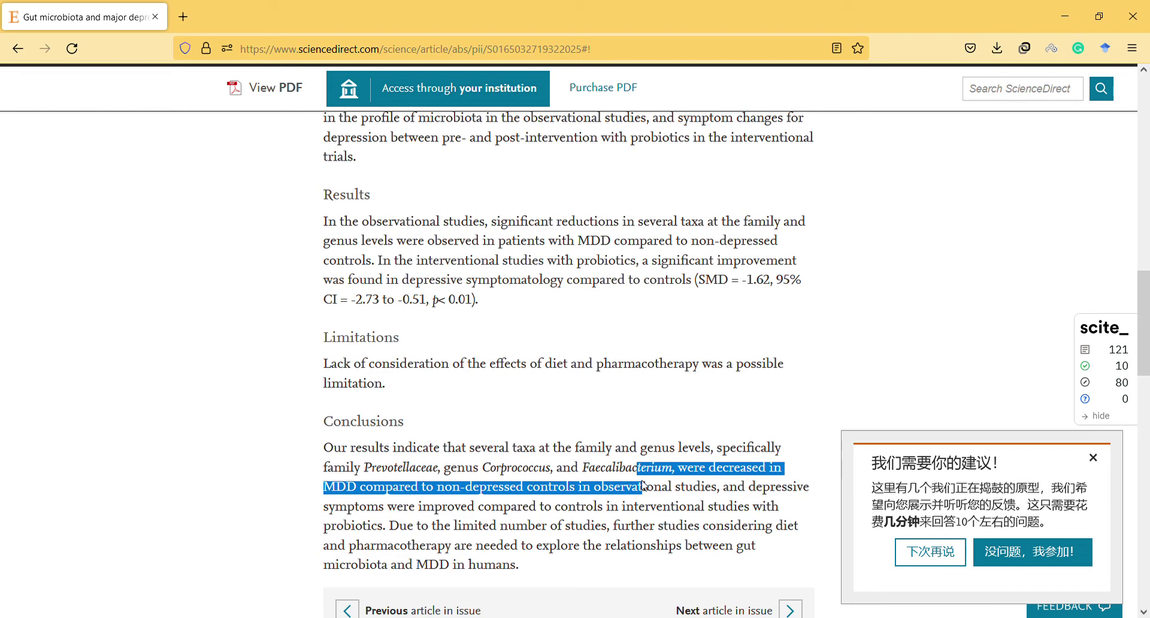
{"action": "mouse_move", "coordinate": [646, 488]}
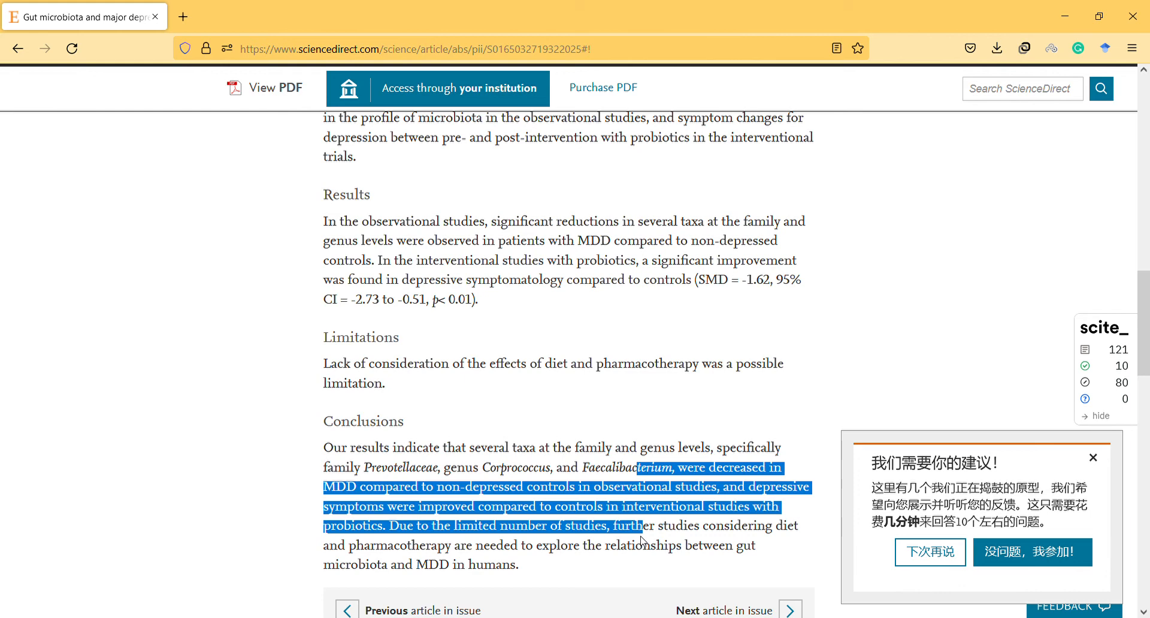
- Scroll past the Conclusions down to the Keywords and the Cited by (115) list
{"action": "scroll", "scroll_direction": "down", "scroll_amount": 3}
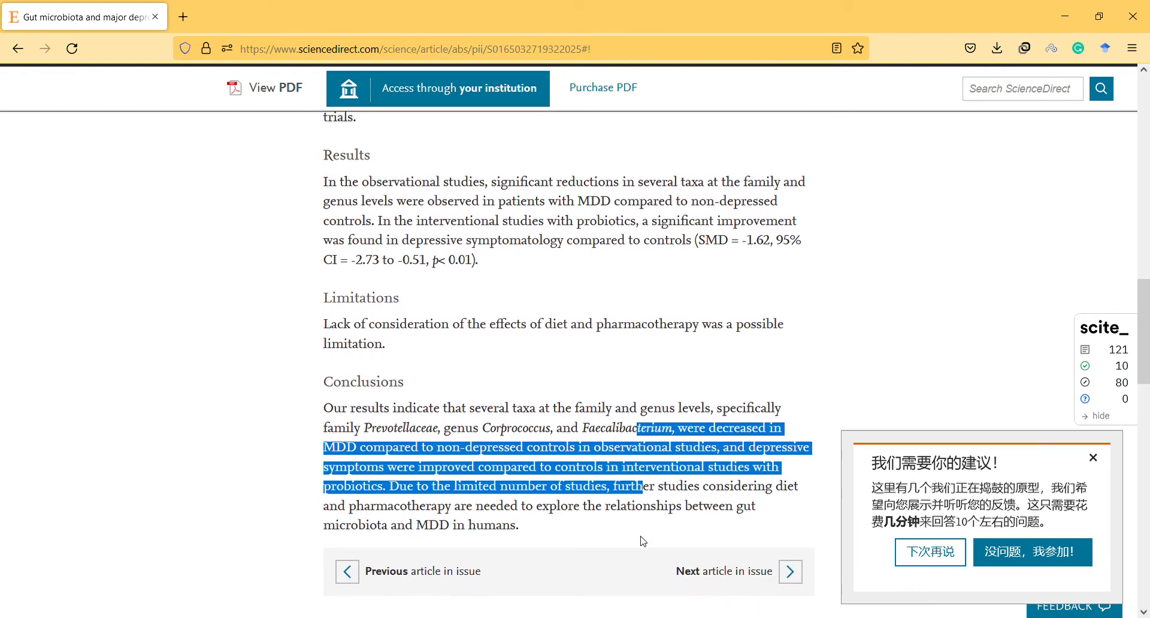
{"action": "scroll", "scroll_direction": "down", "scroll_amount": 3}
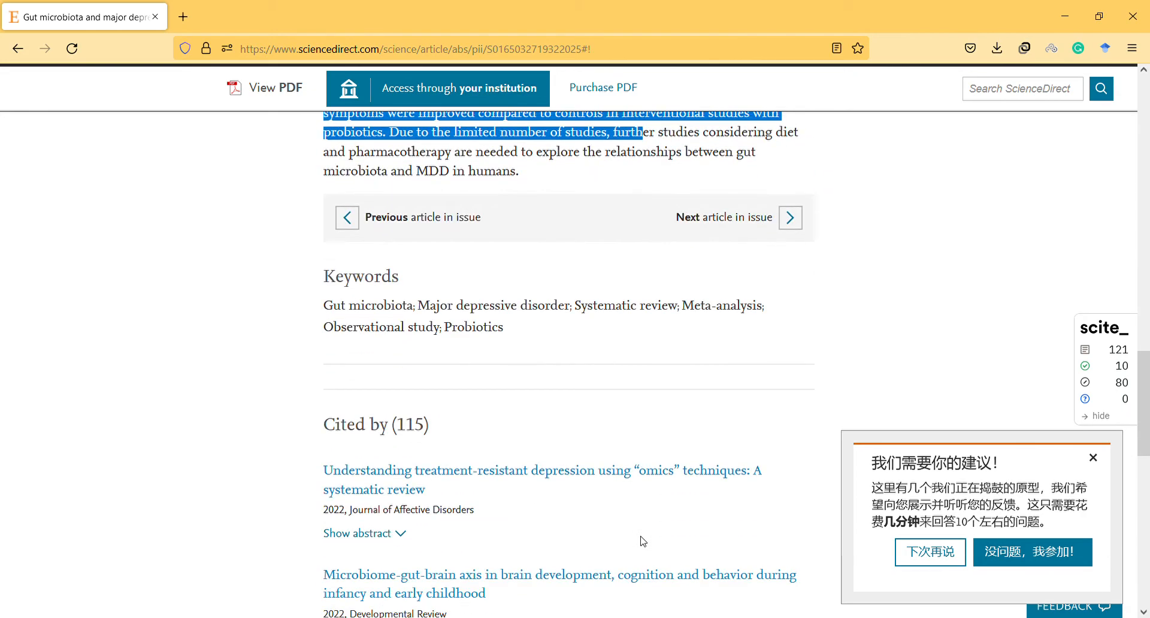
- Scroll back to the article top, clearing the marked probiotics point in the Highlights
{"action": "scroll", "scroll_direction": "up", "scroll_amount": 3}
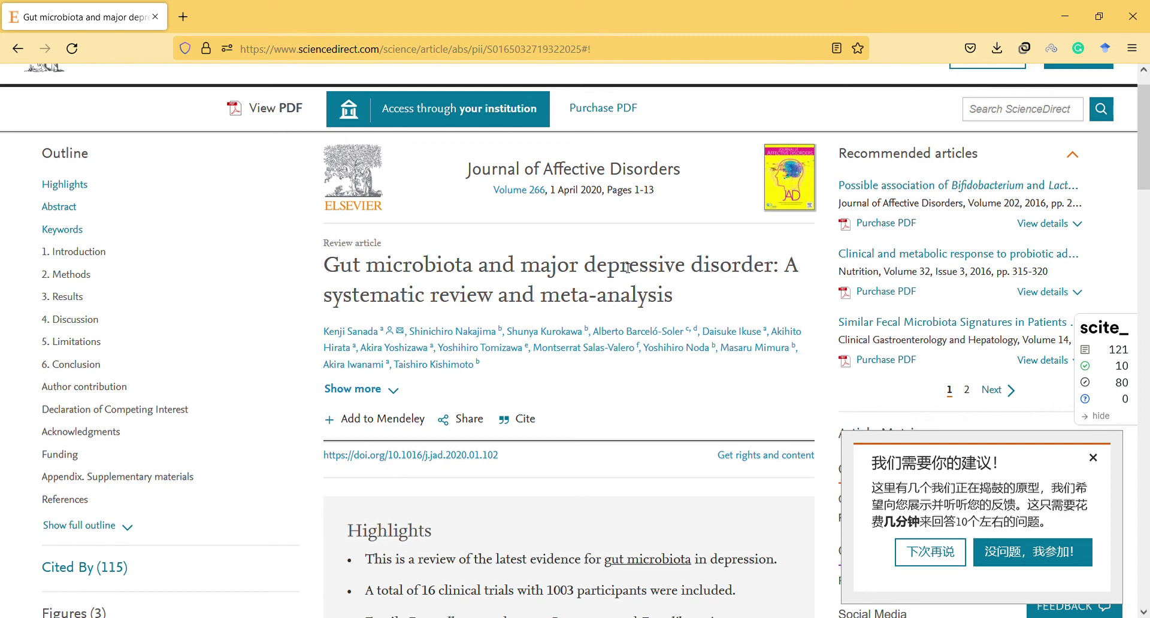
{"action": "scroll", "scroll_direction": "down", "scroll_amount": 3}
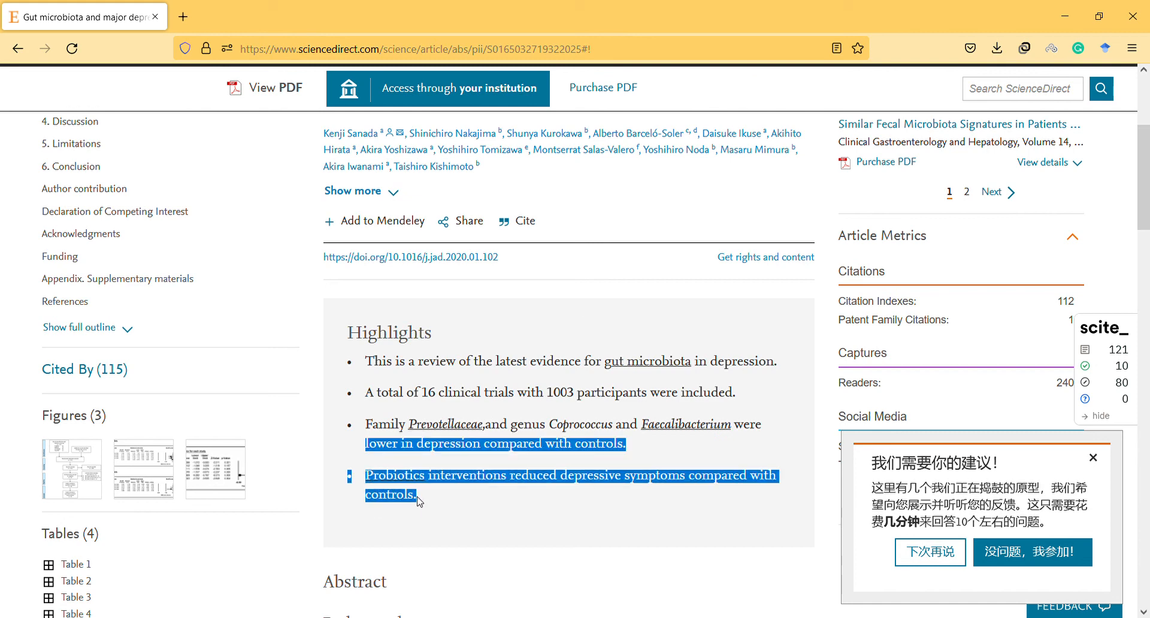
{"action": "left_click", "coordinate": [429, 500]}
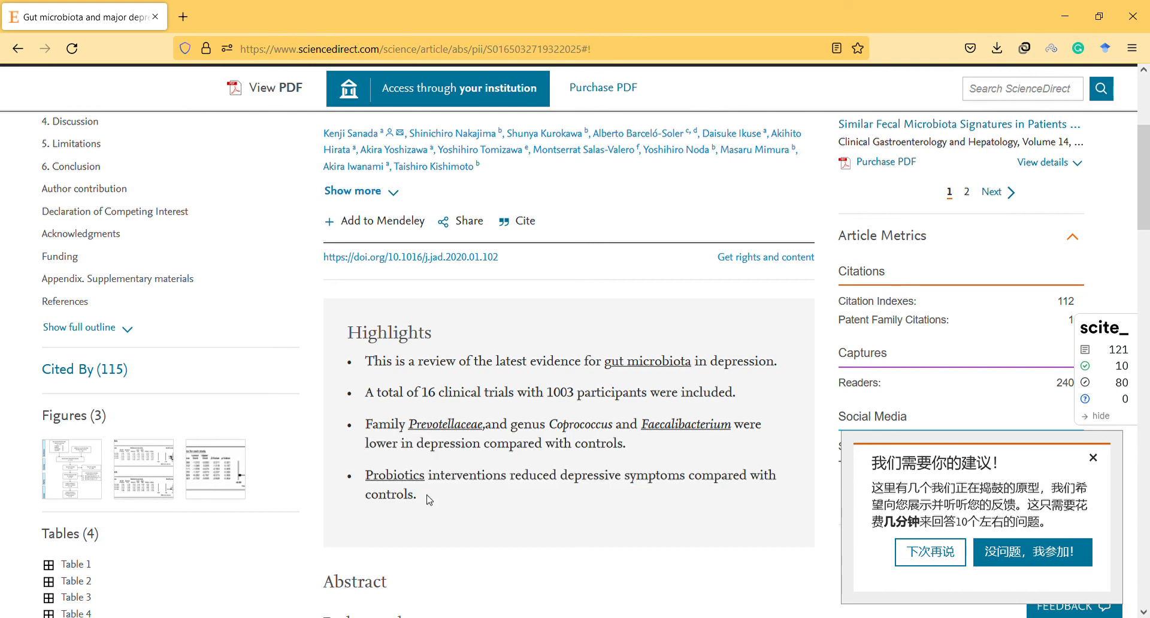
{"action": "mouse_move", "coordinate": [445, 498]}
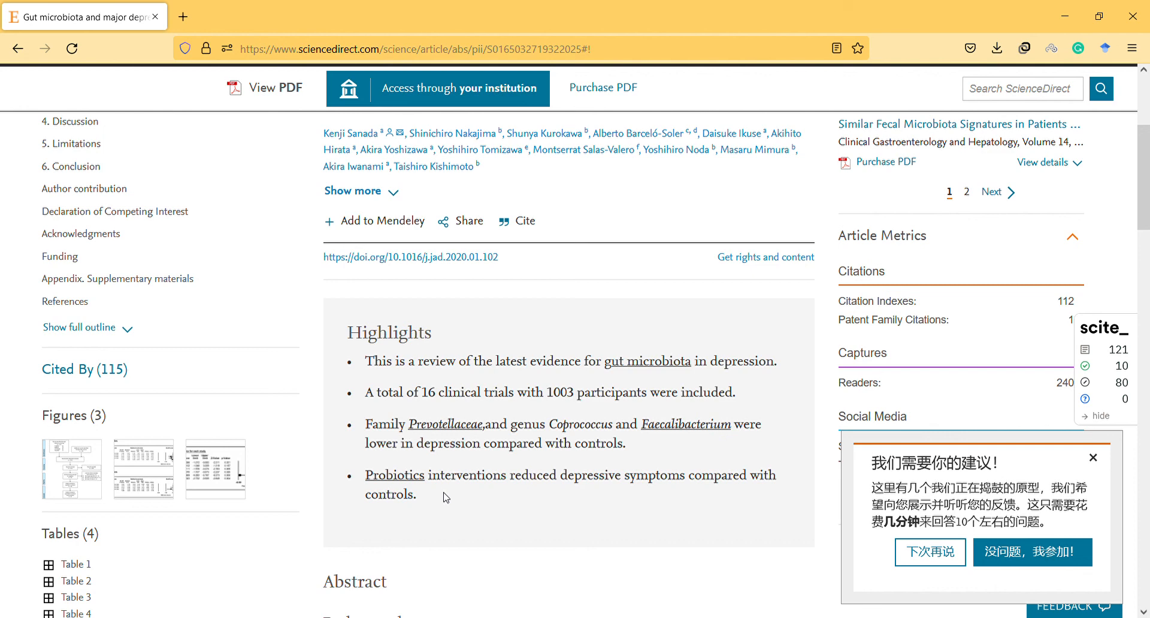
{"action": "mouse_move", "coordinate": [365, 487]}
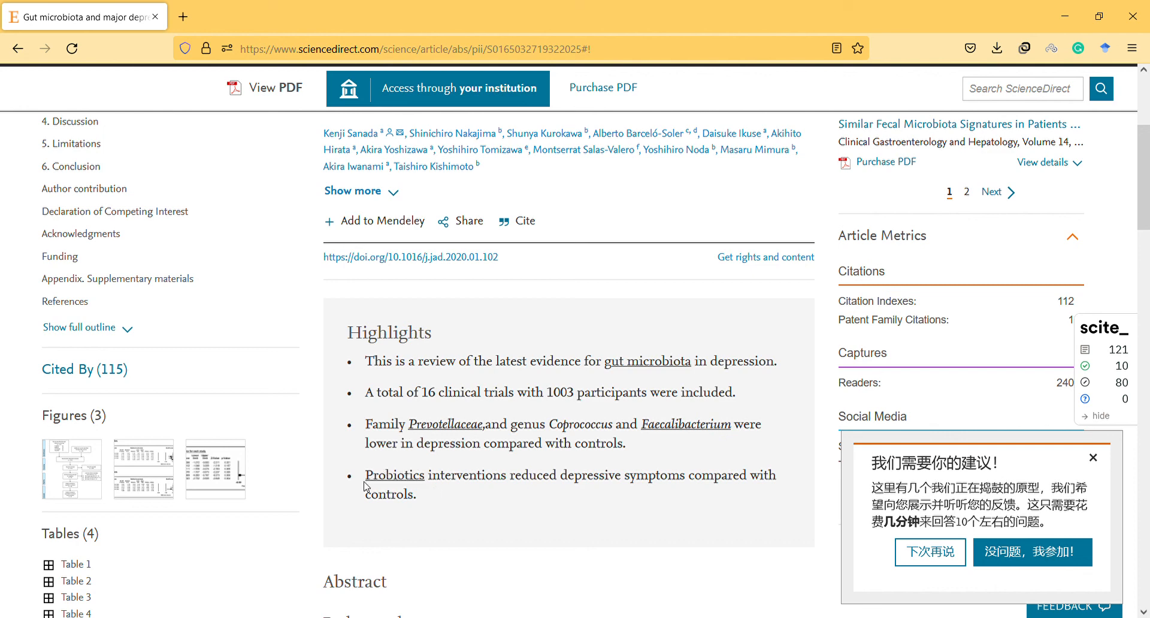
{"action": "double_click", "coordinate": [395, 475]}
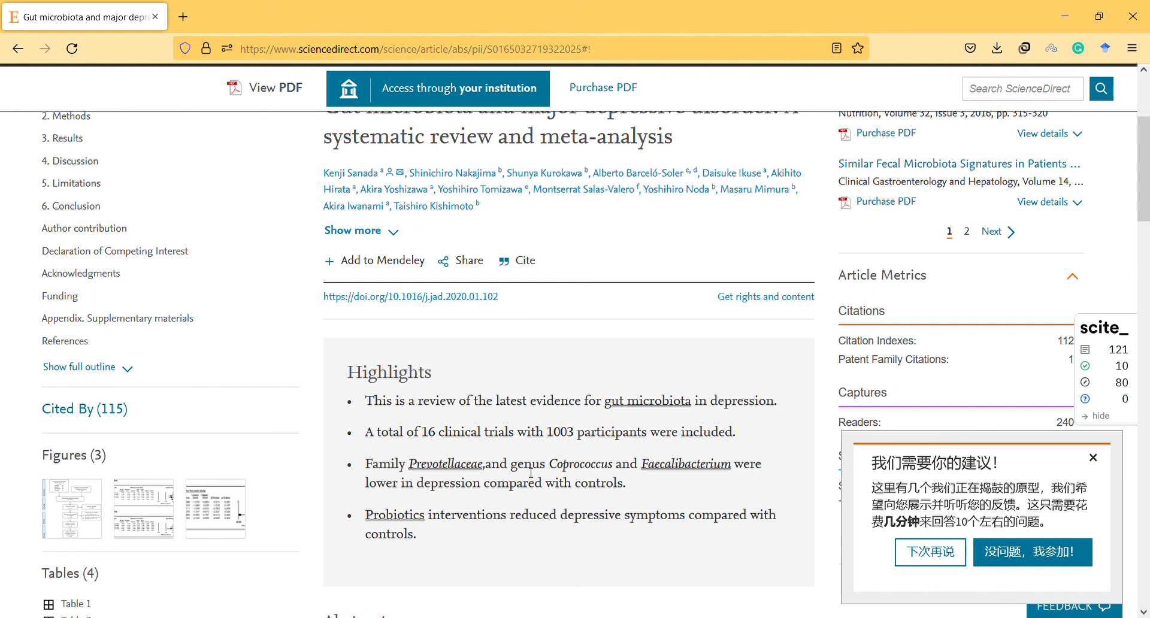
{"action": "scroll", "scroll_direction": "up", "scroll_amount": 3}
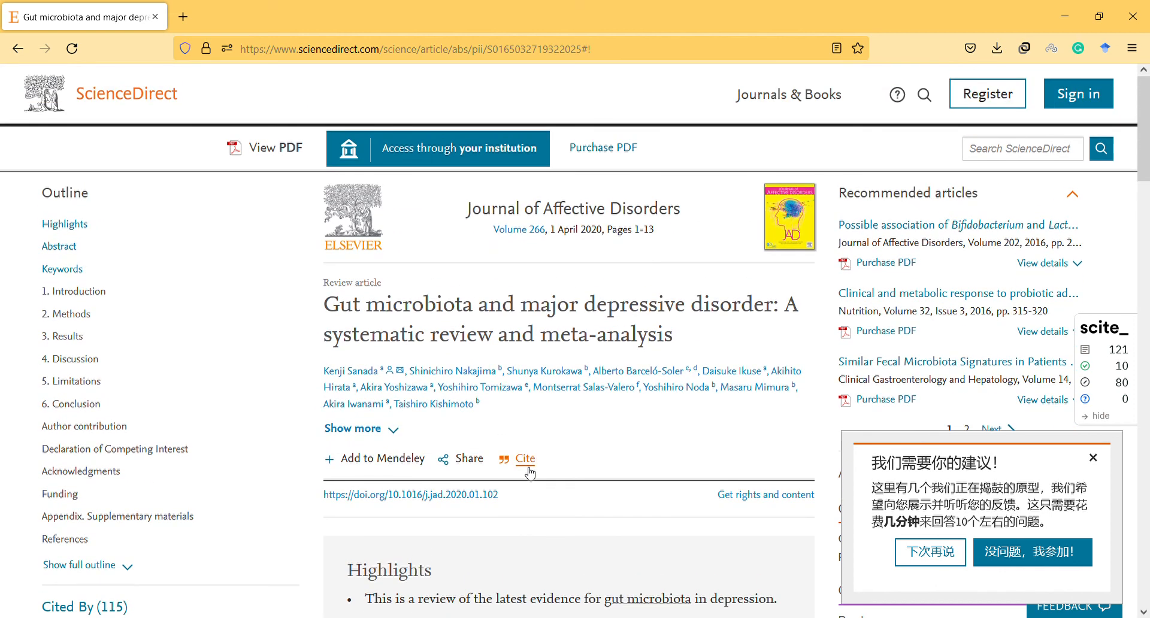
{"action": "scroll", "scroll_direction": "down", "scroll_amount": 3}
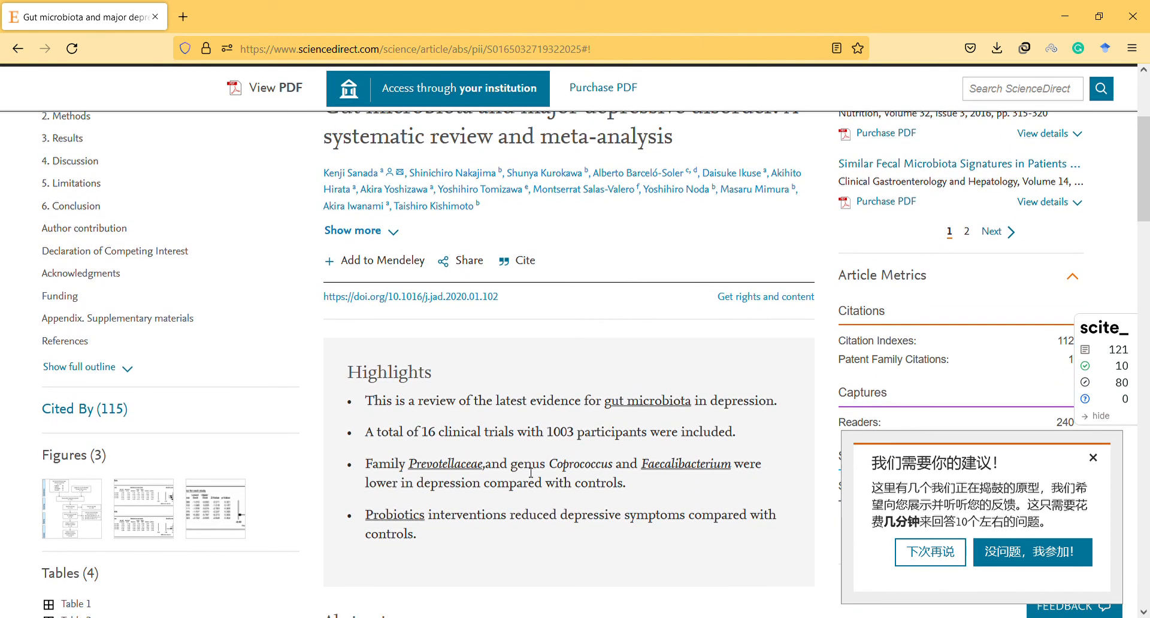
{"action": "scroll", "scroll_direction": "up", "scroll_amount": 3}
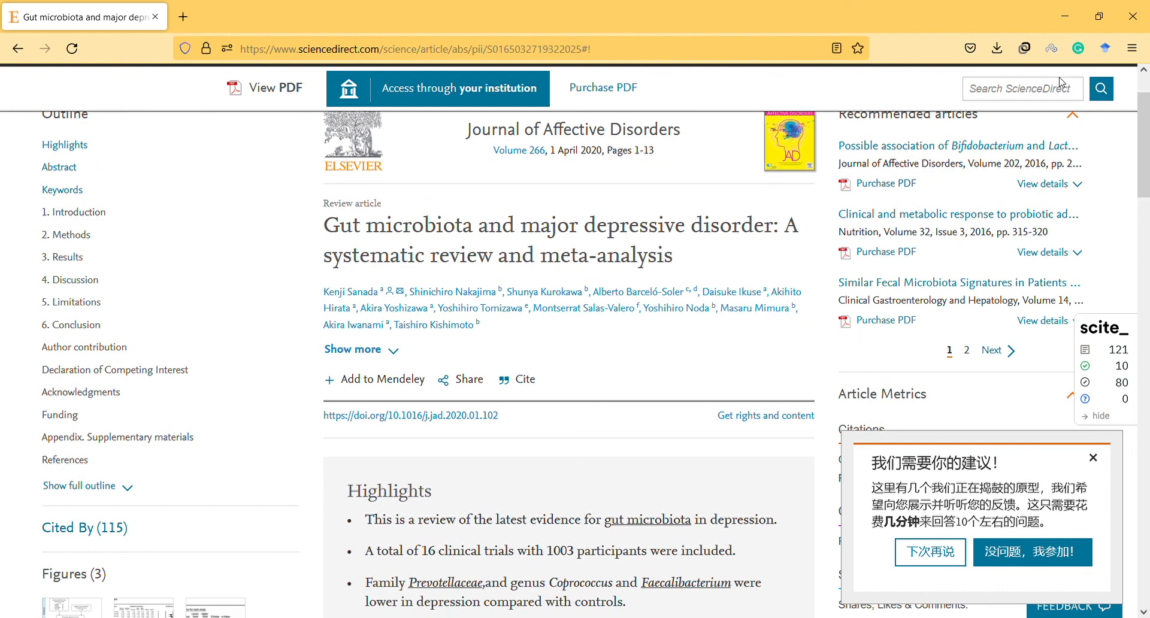